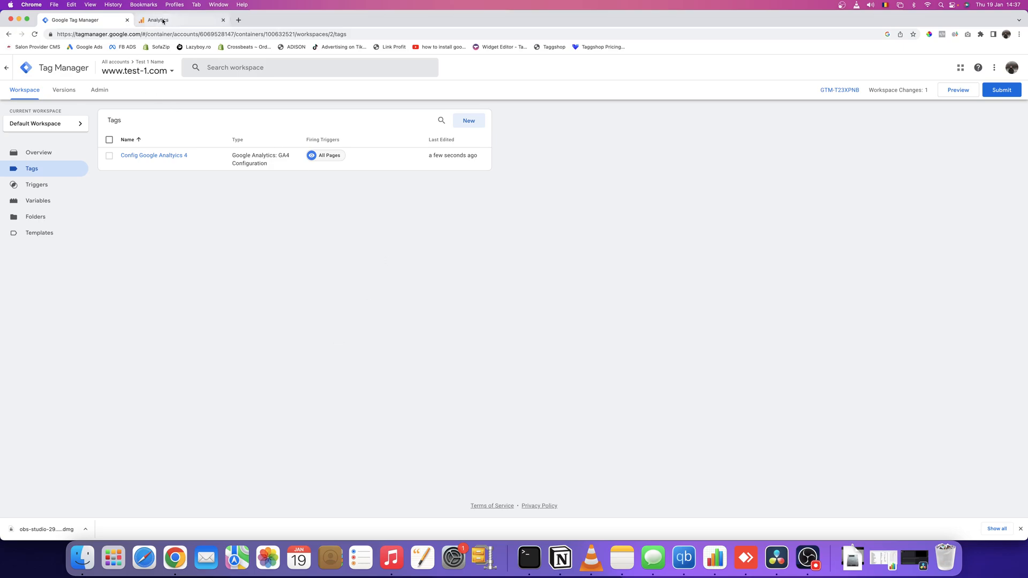
Step: Review the container's installation code body snippet and briefly try Preview mode
click(158, 19)
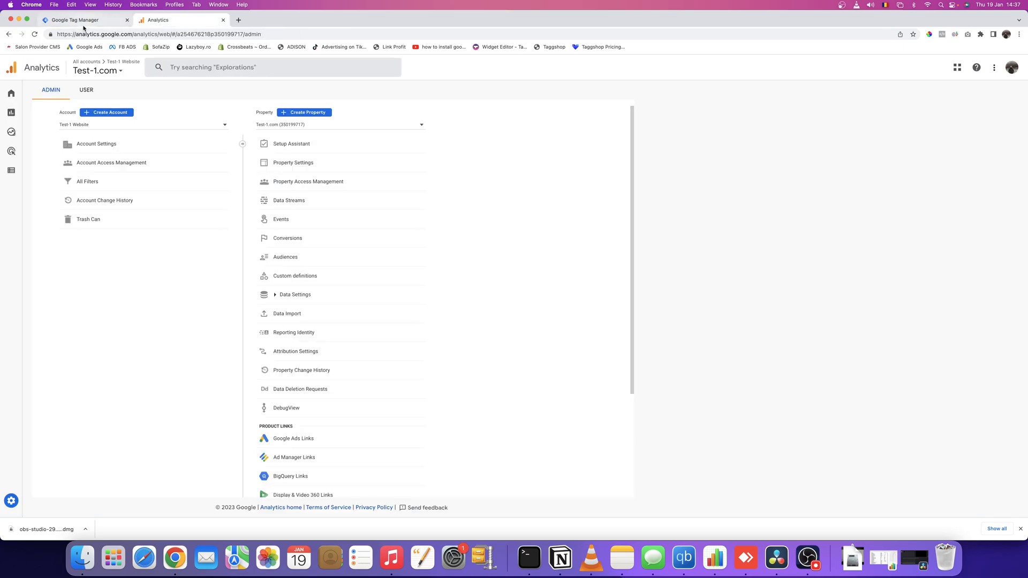
click(75, 20)
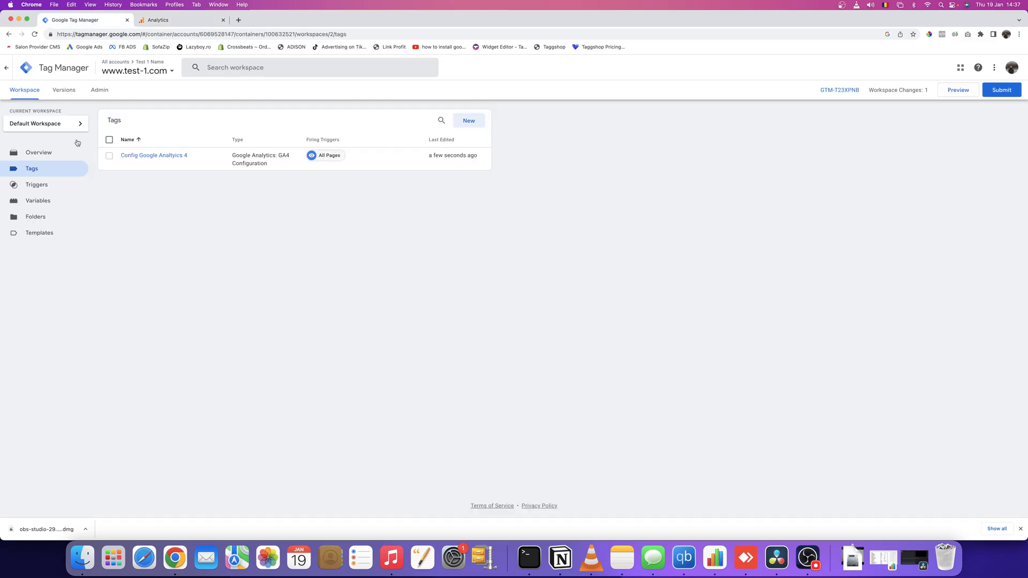
mouse_move(398, 379)
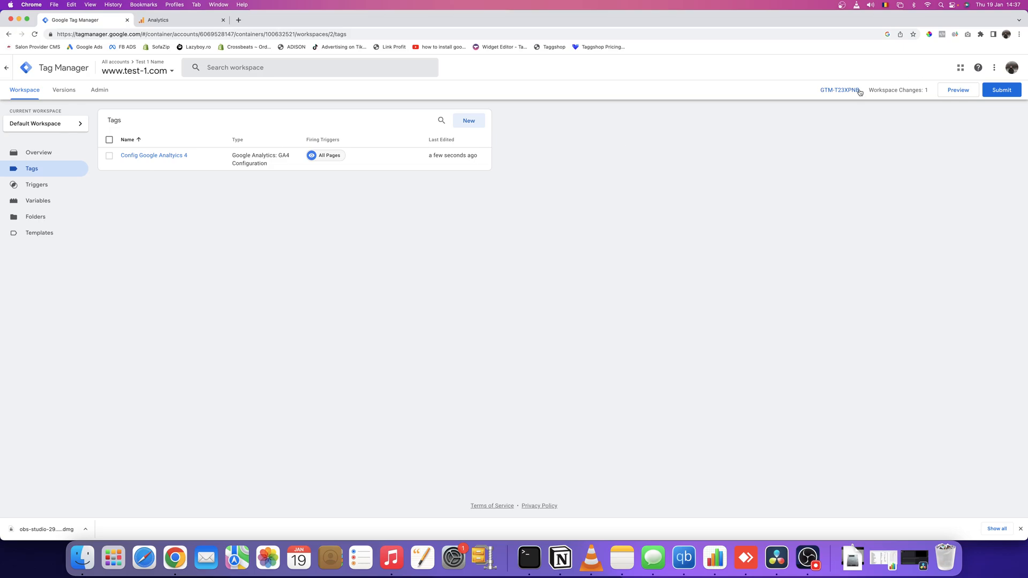
click(839, 90)
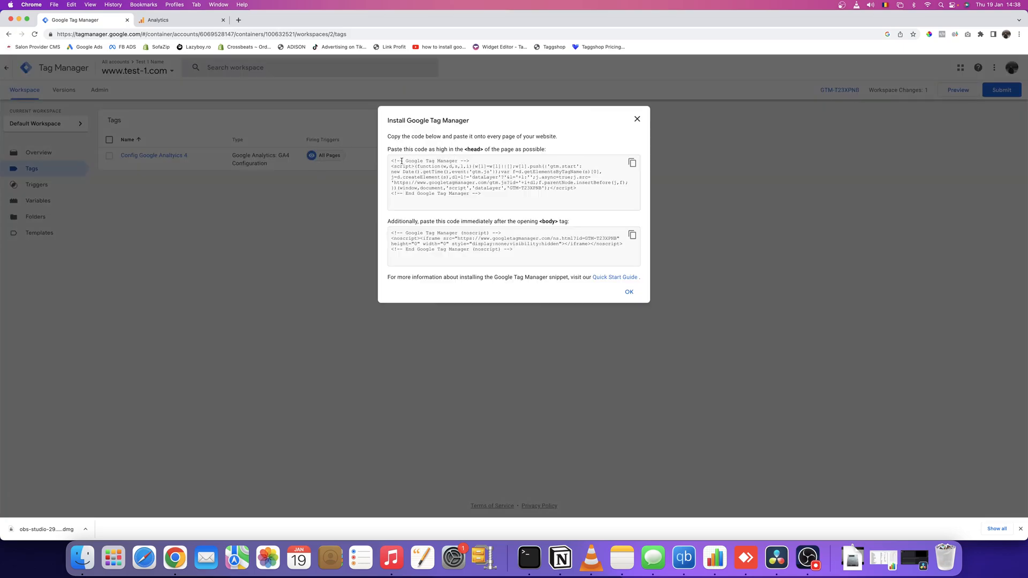
mouse_move(424, 189)
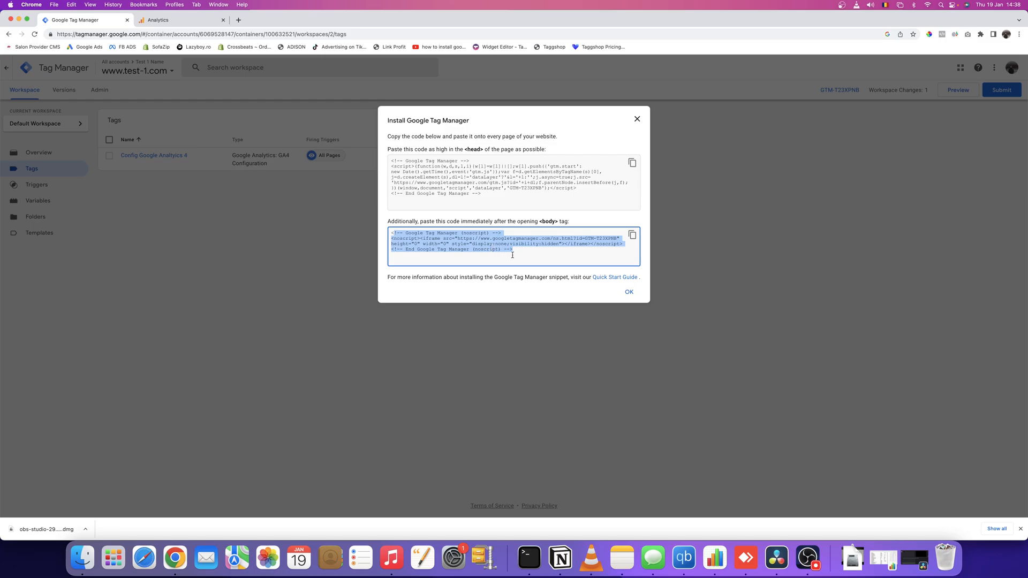
click(514, 255)
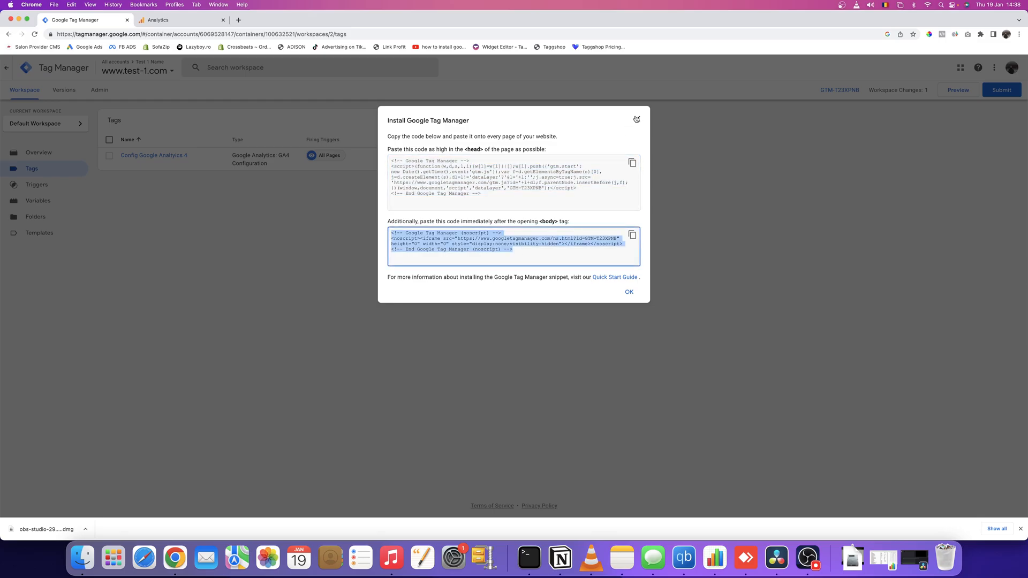
click(628, 292)
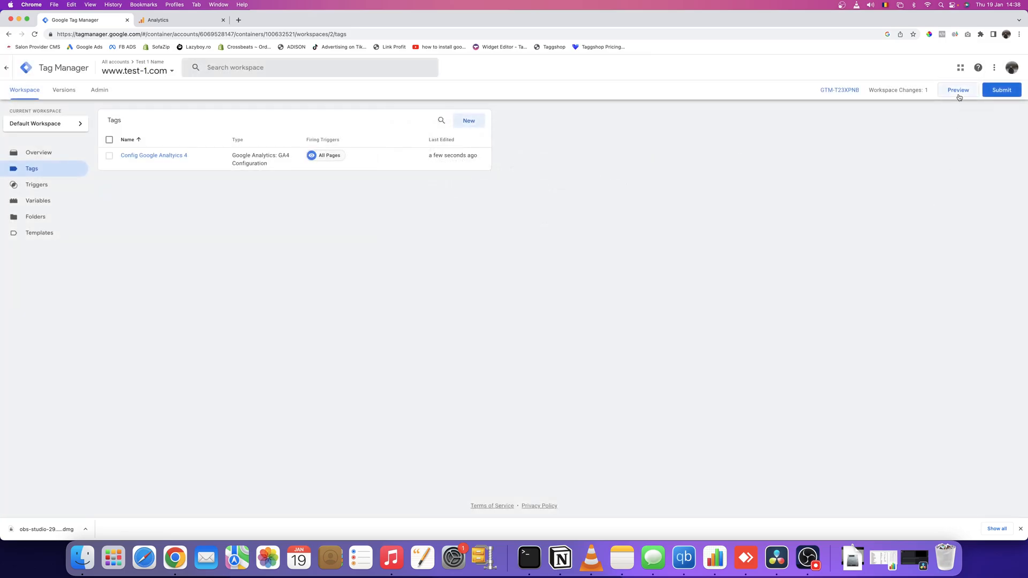
click(958, 90)
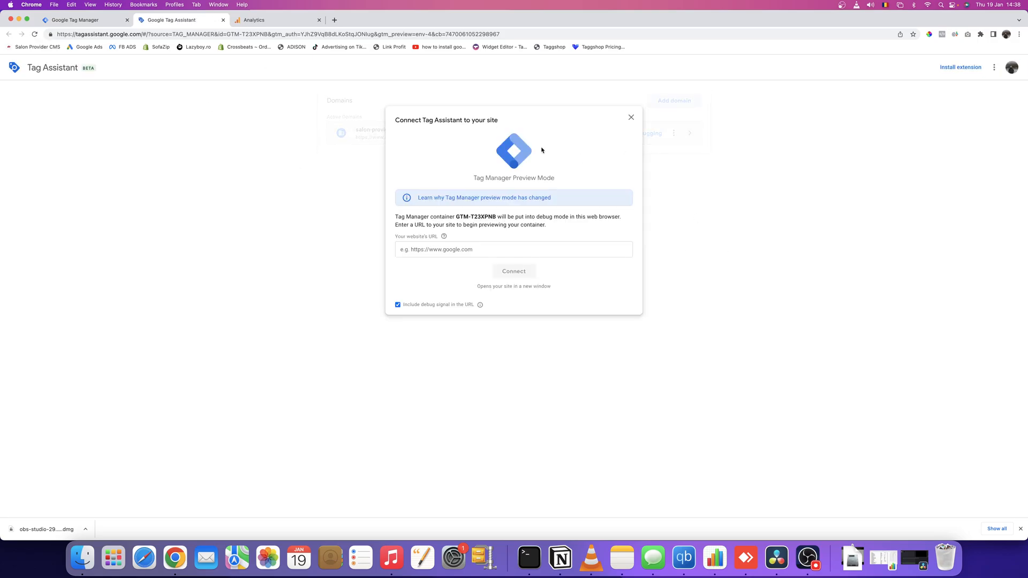
mouse_move(529, 239)
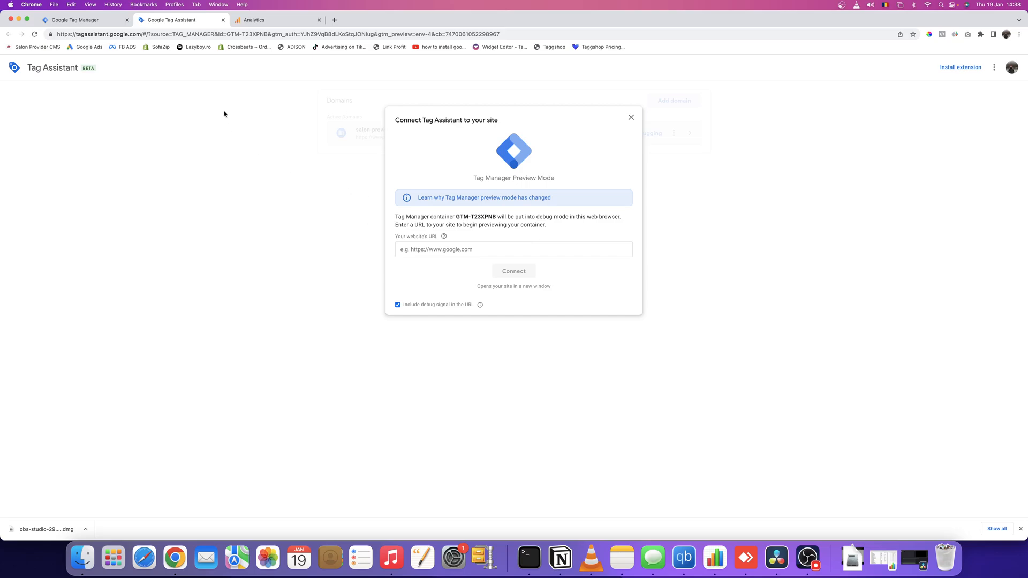
click(76, 20)
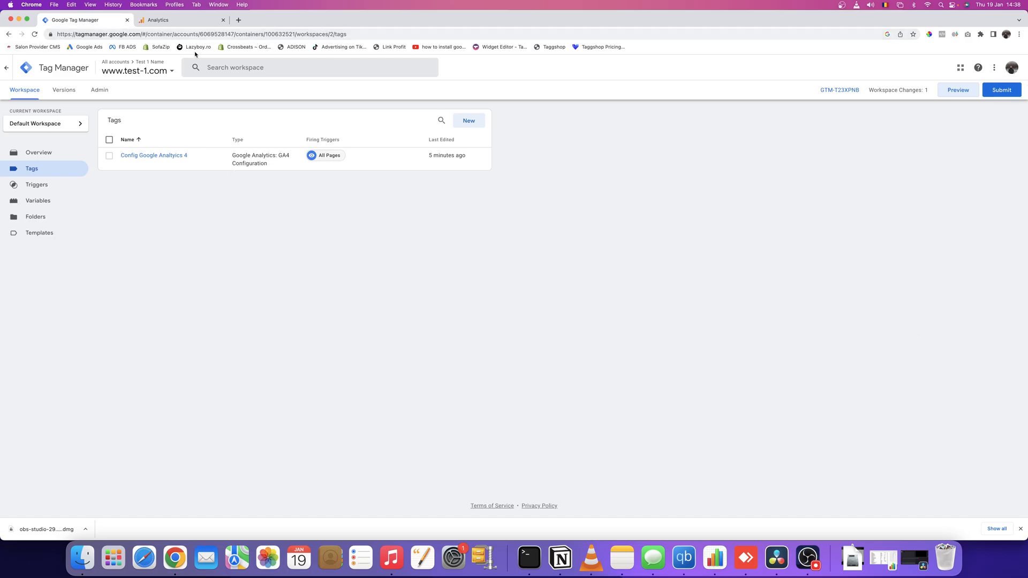
Step: Create an Analytics account named Test-2.com with Google products & services sharing enabled
click(174, 20)
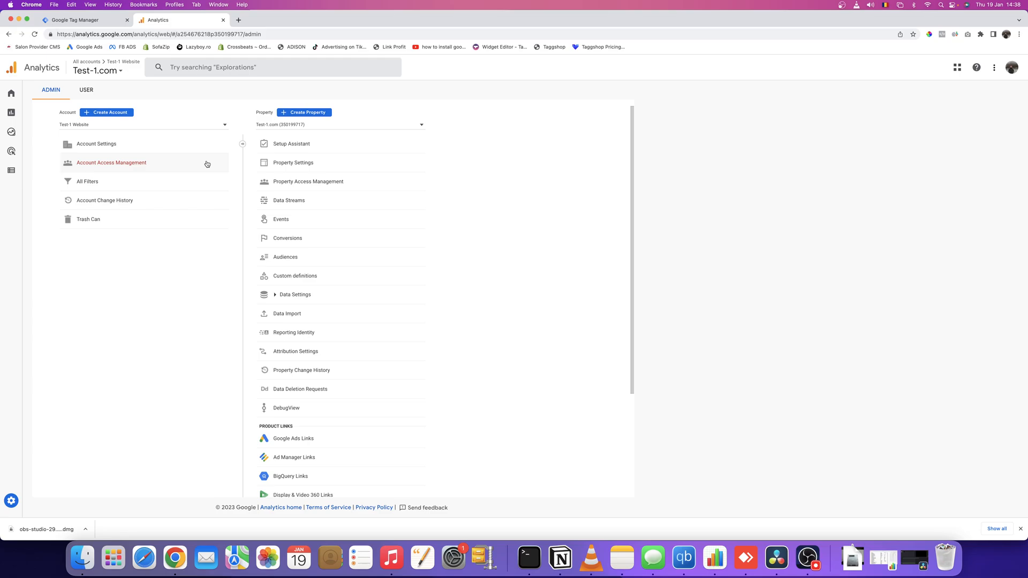
mouse_move(196, 120)
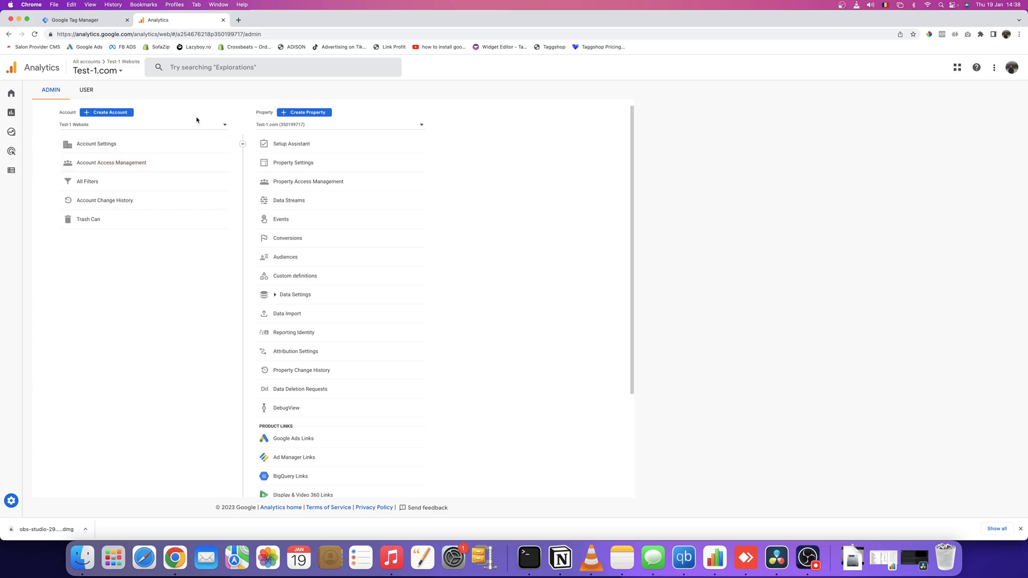
click(107, 112)
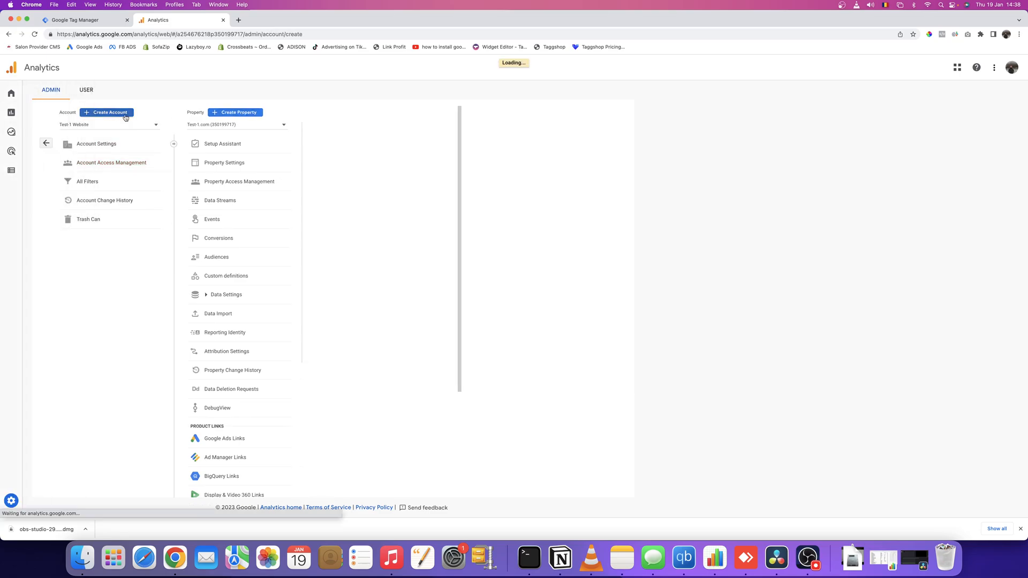
click(109, 112)
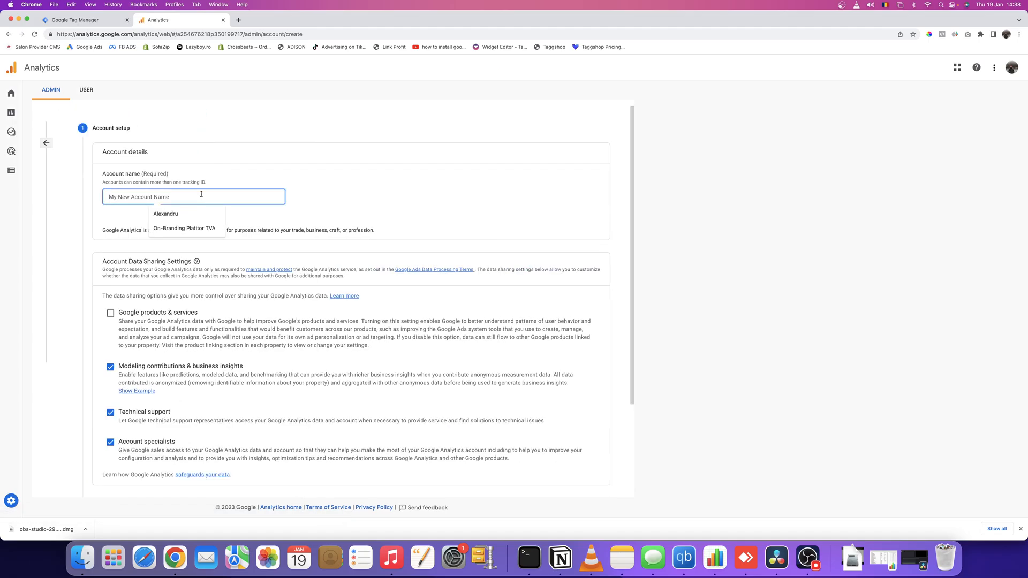
text(Test-2.co)
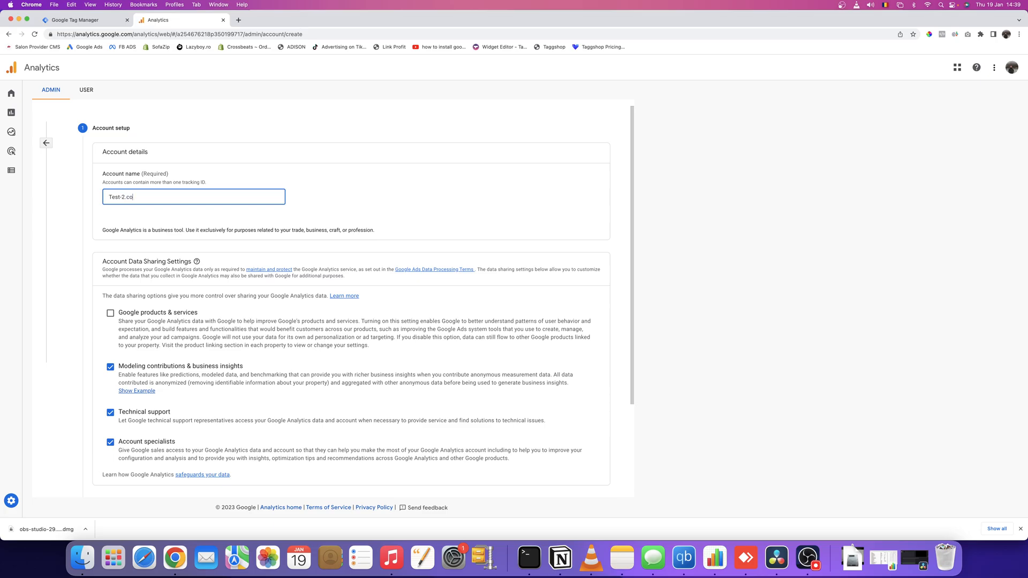
text(m)
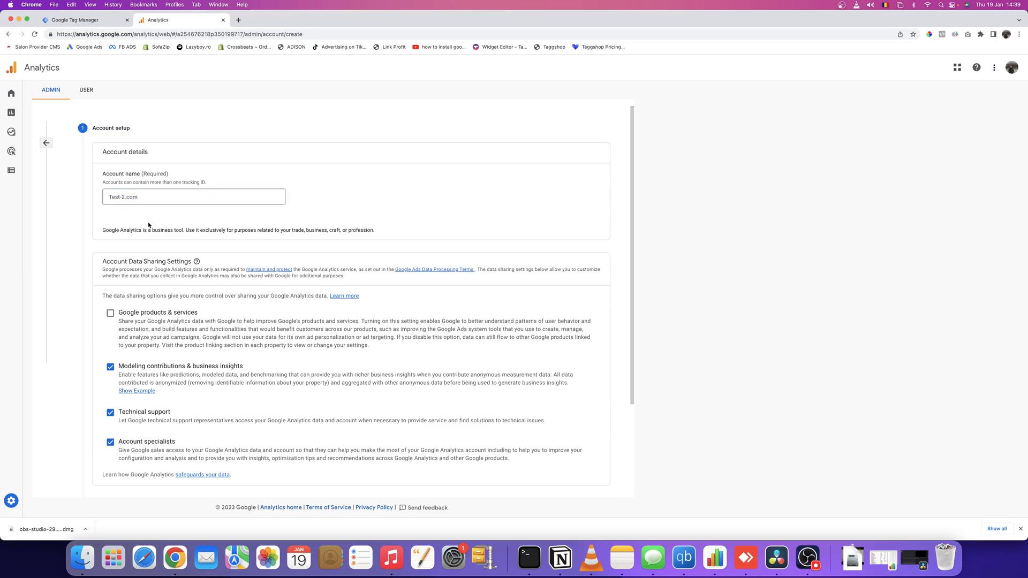
mouse_move(158, 207)
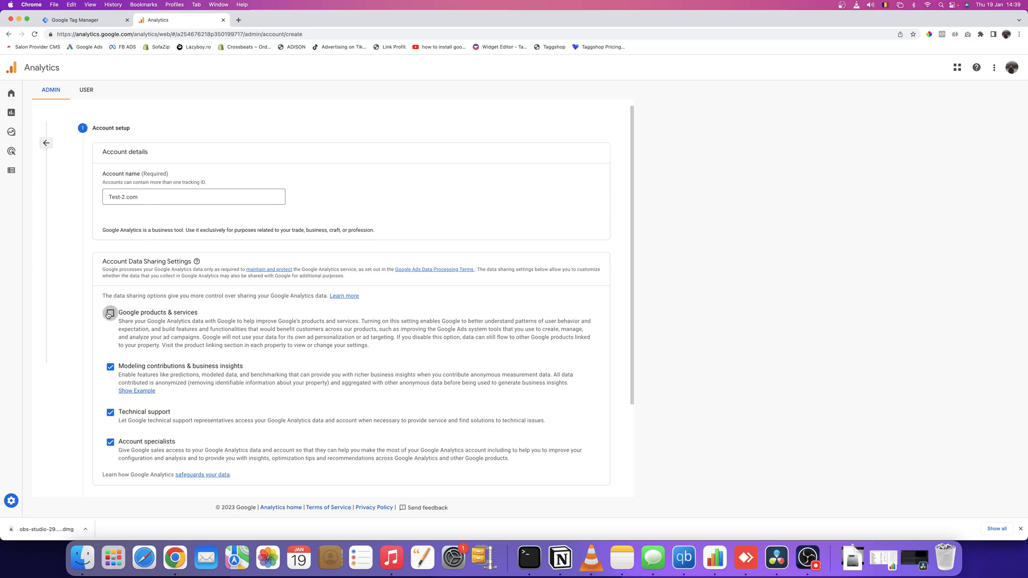
scroll(down, 3)
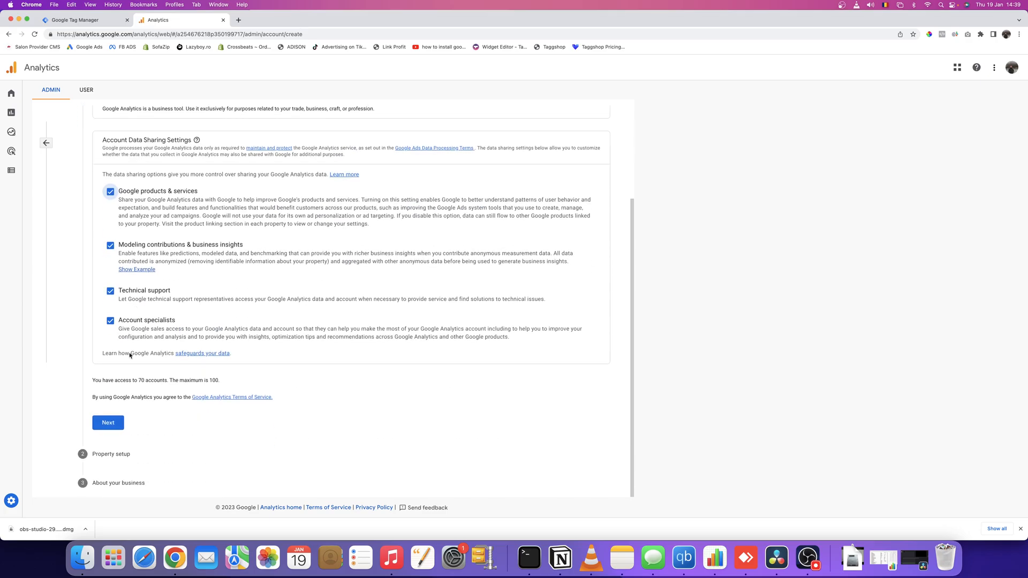
Step: Advance to property setup and name the property Test-2.com
click(108, 423)
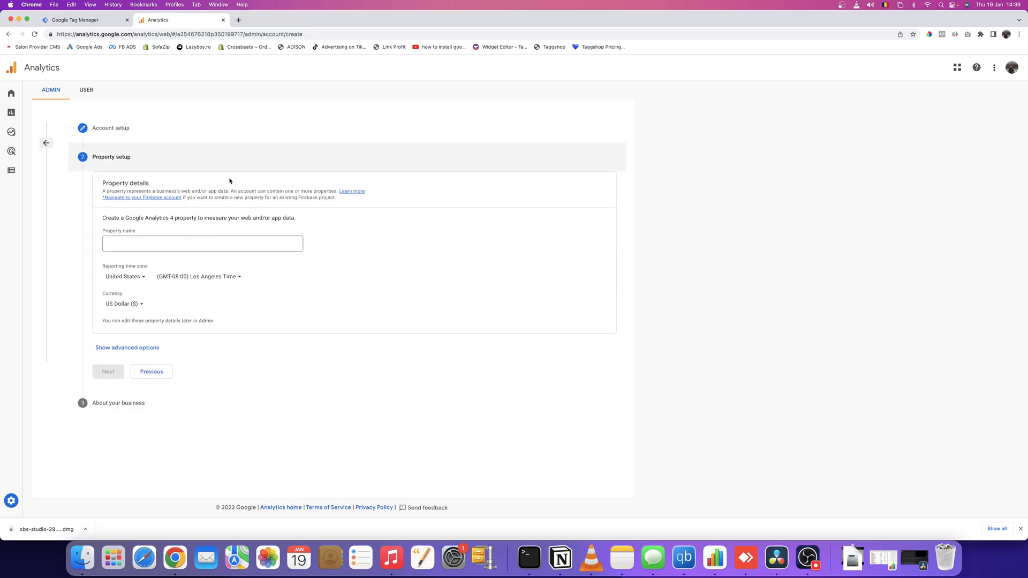
click(202, 243)
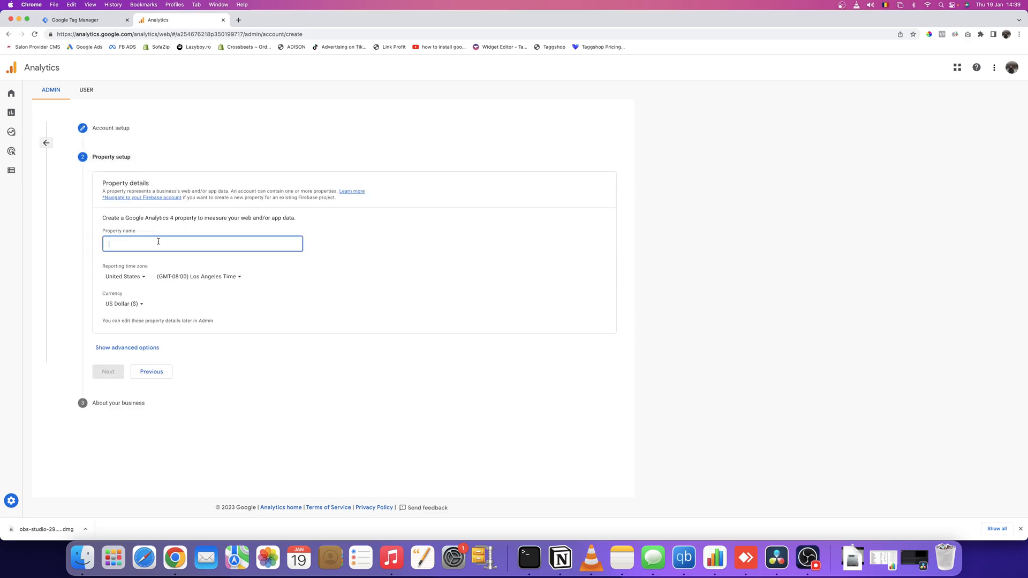
text(Test-2)
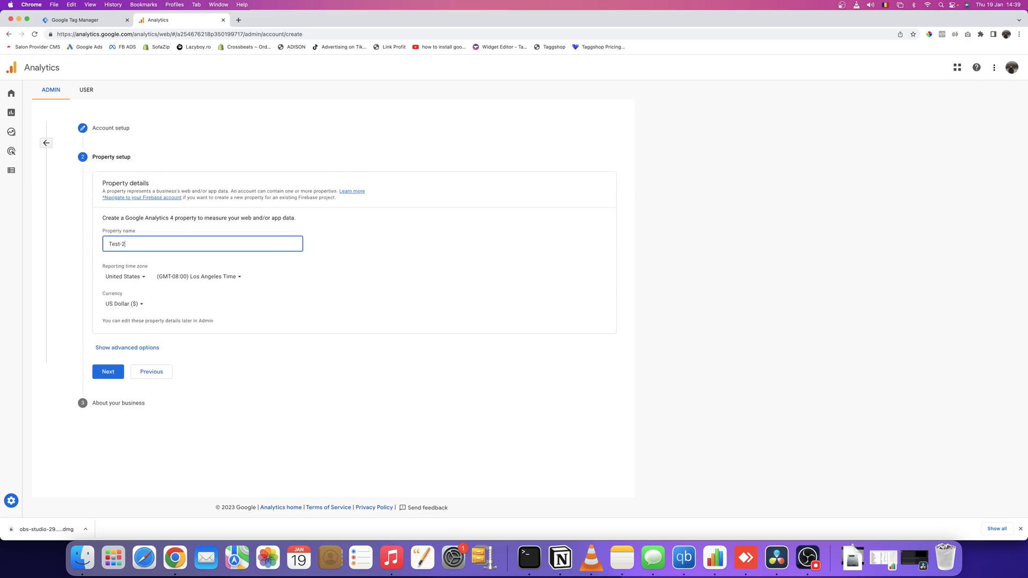
text(.com)
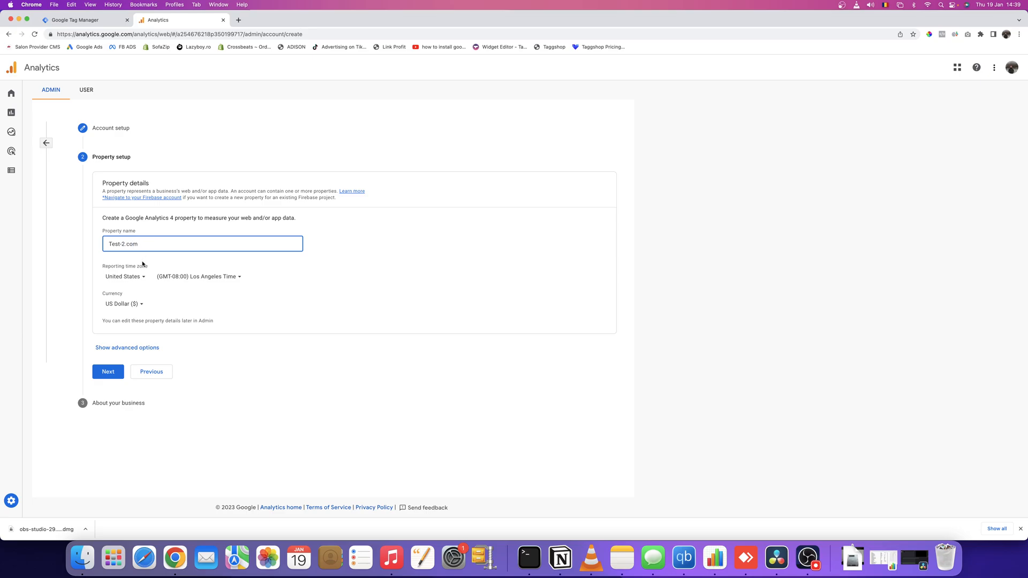
mouse_move(143, 285)
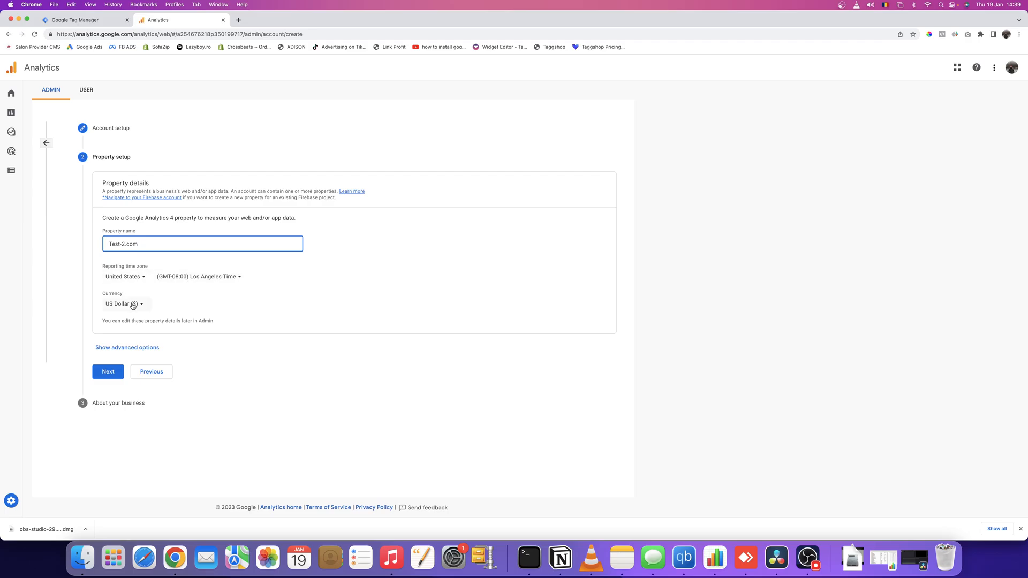
Step: Select Small business size and Measure customer engagement, then accept the data protection terms
click(108, 372)
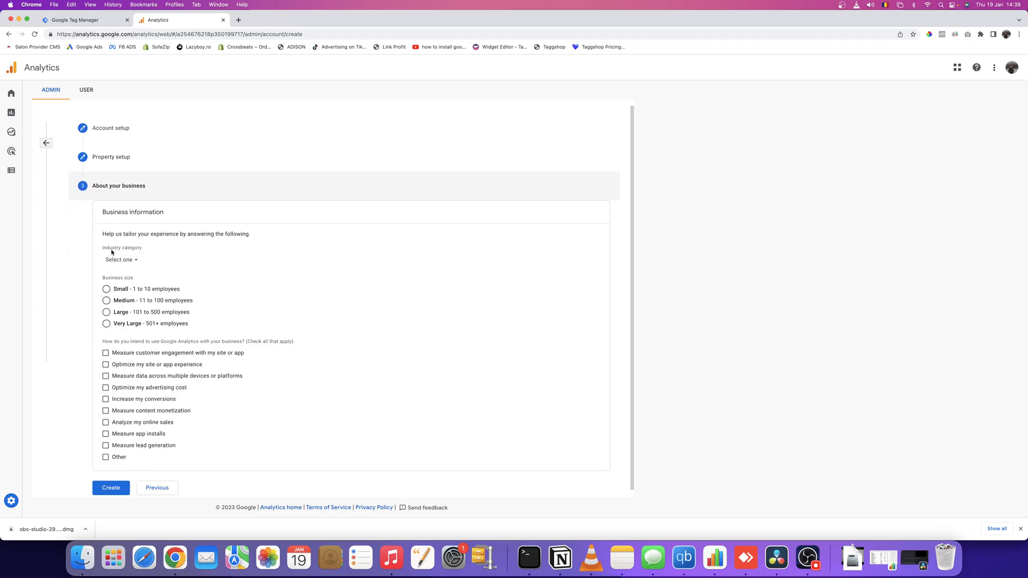
click(106, 290)
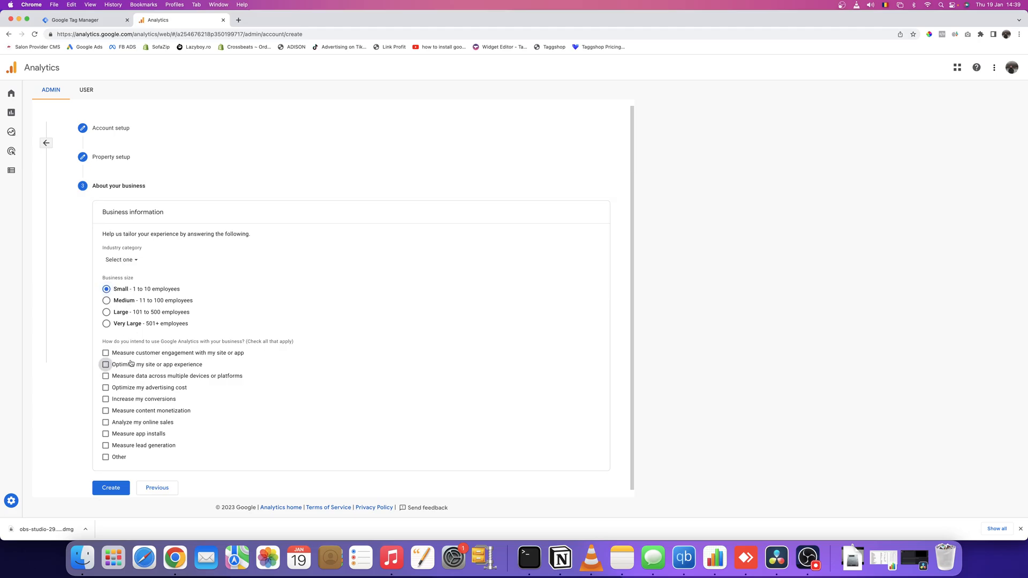
click(111, 487)
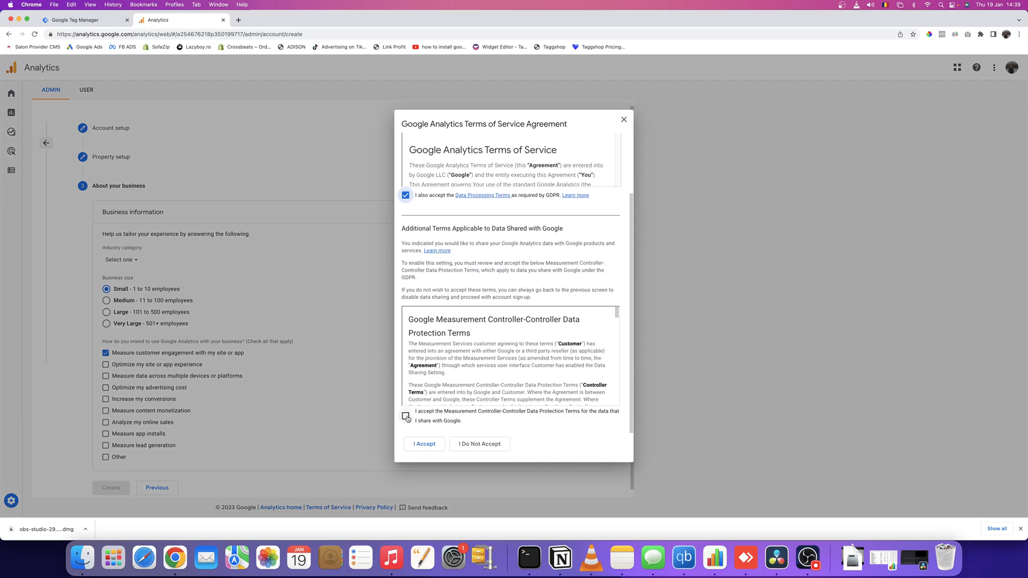
click(425, 444)
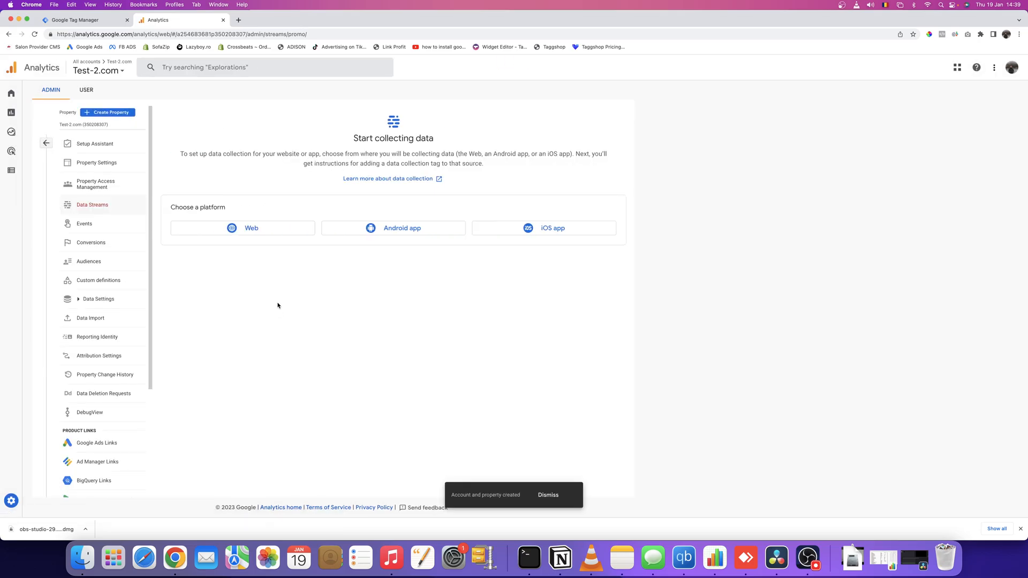
click(548, 495)
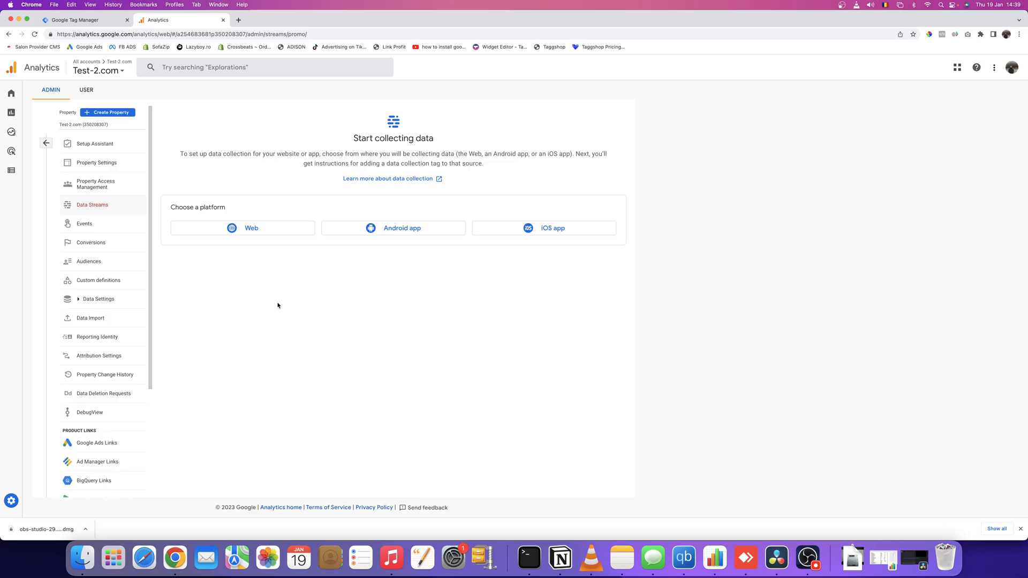
mouse_move(276, 236)
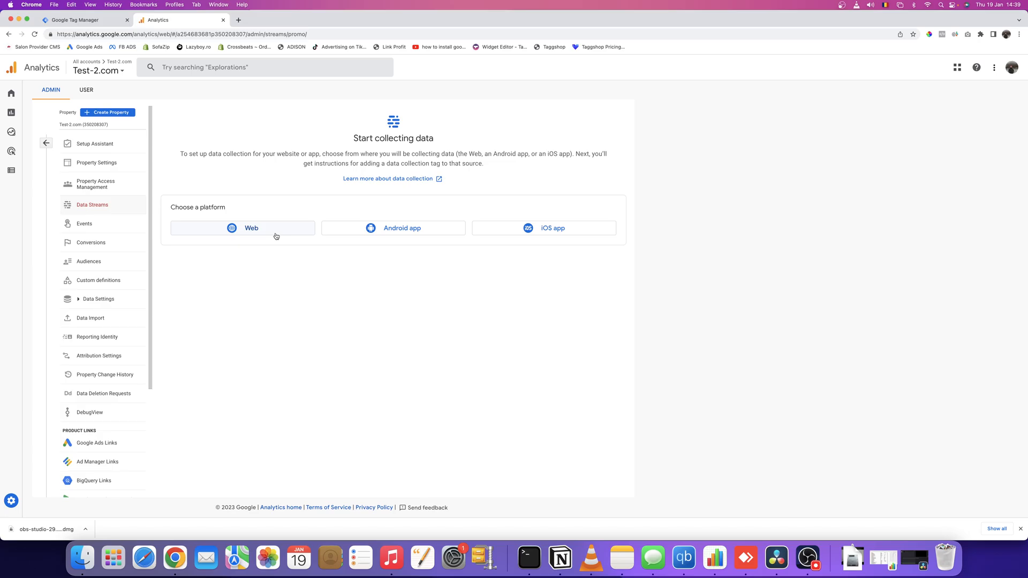
click(251, 228)
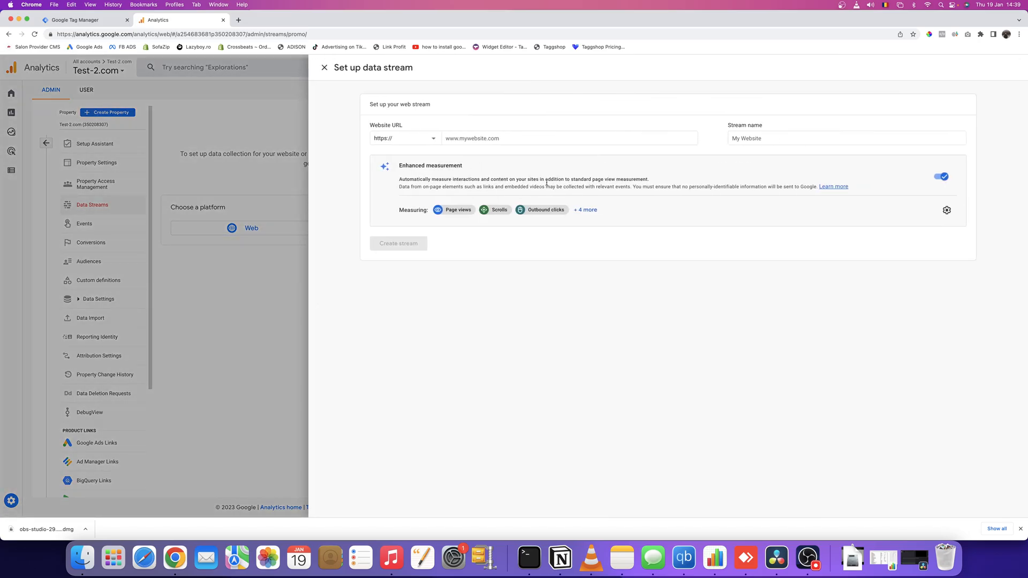
click(569, 137)
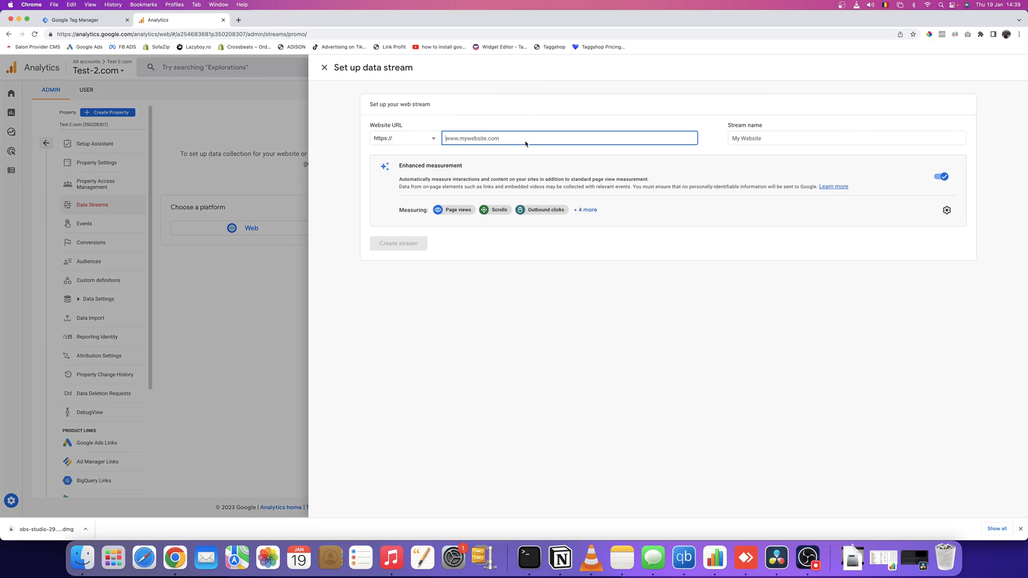
text(www.)
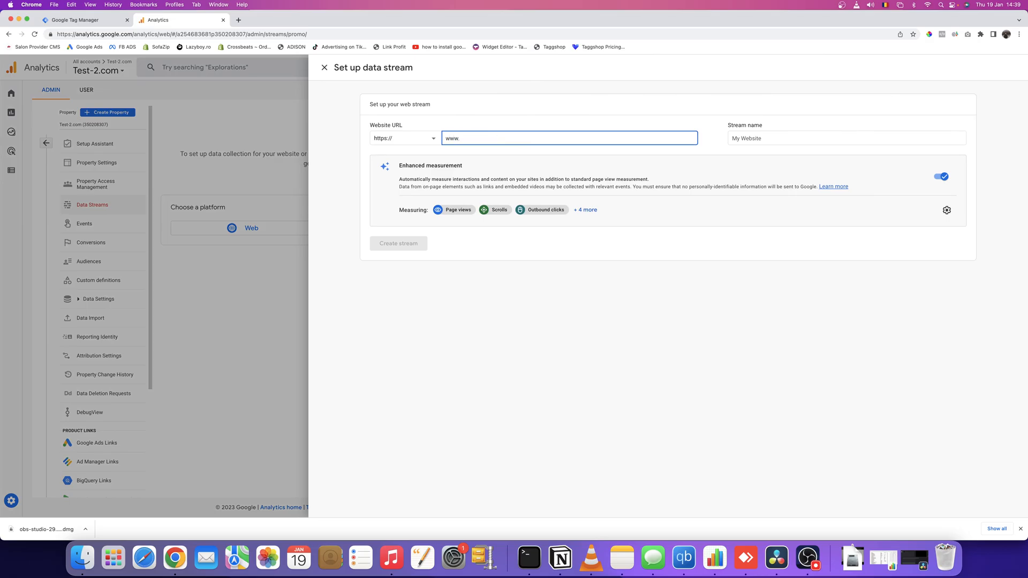
text(test-2.c)
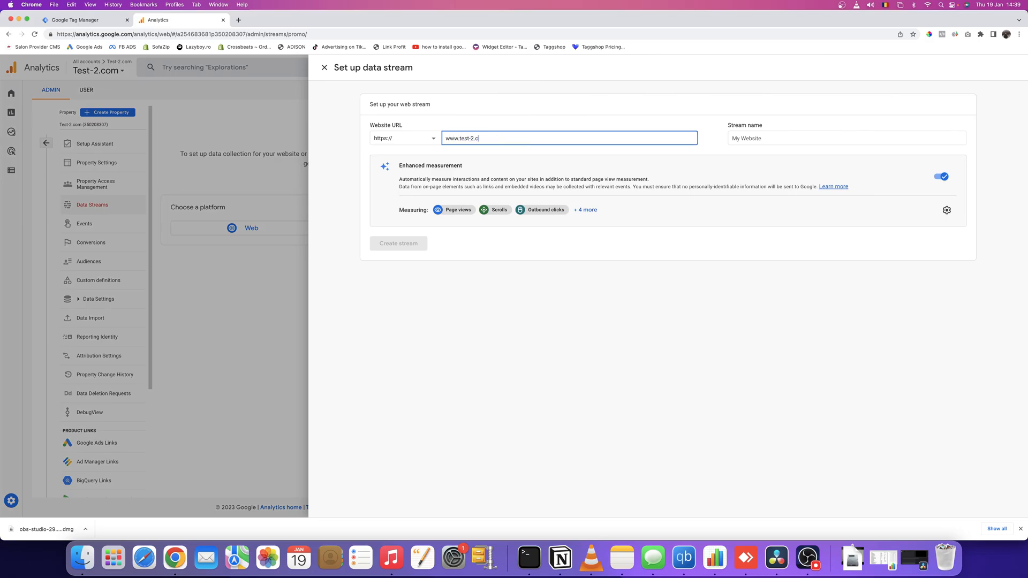
text(om)
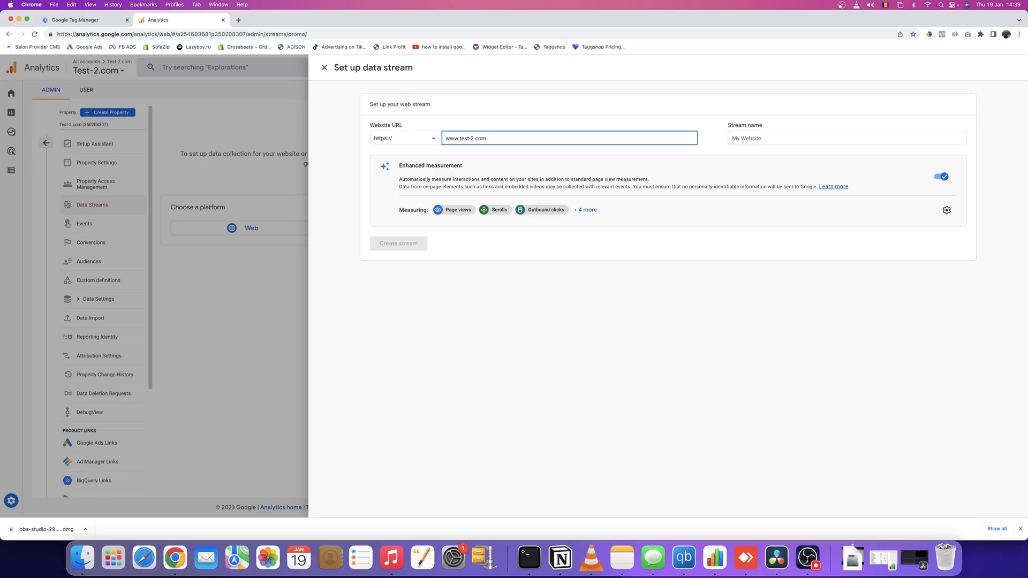
double_click(470, 138)
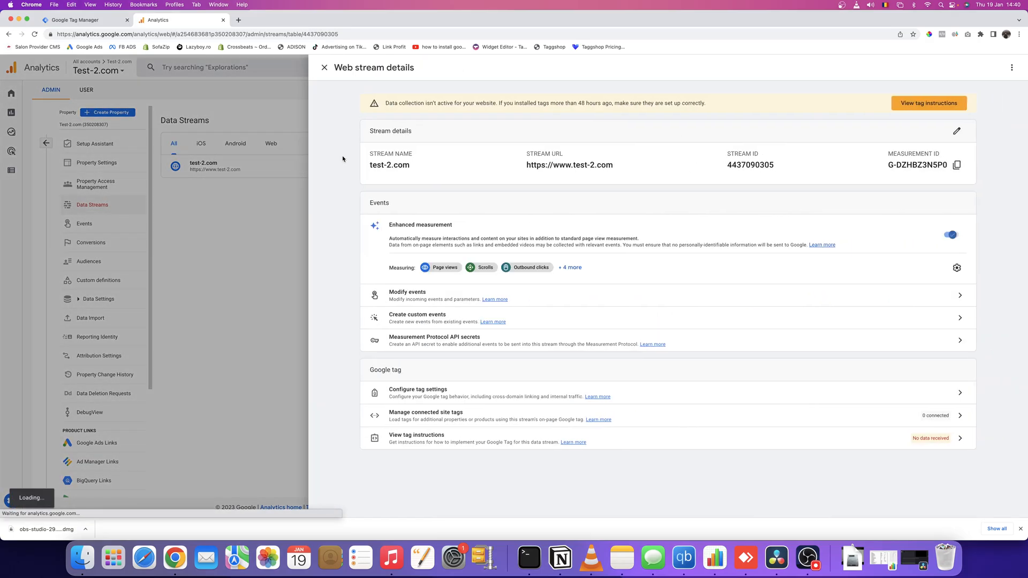
Step: Glance at the tag installation instructions, then copy measurement ID G-DZHBZ3N5P0
click(928, 103)
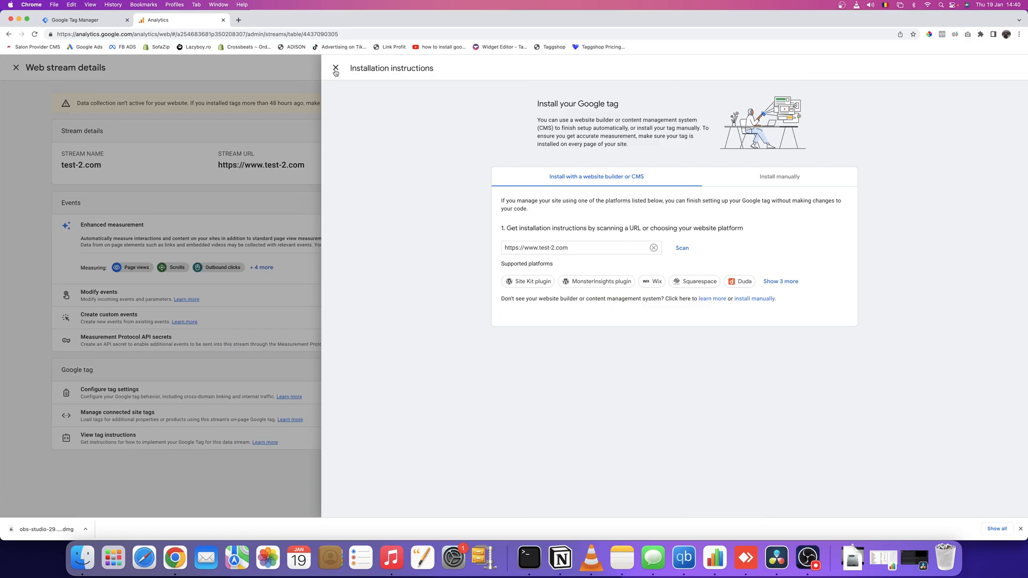
click(335, 69)
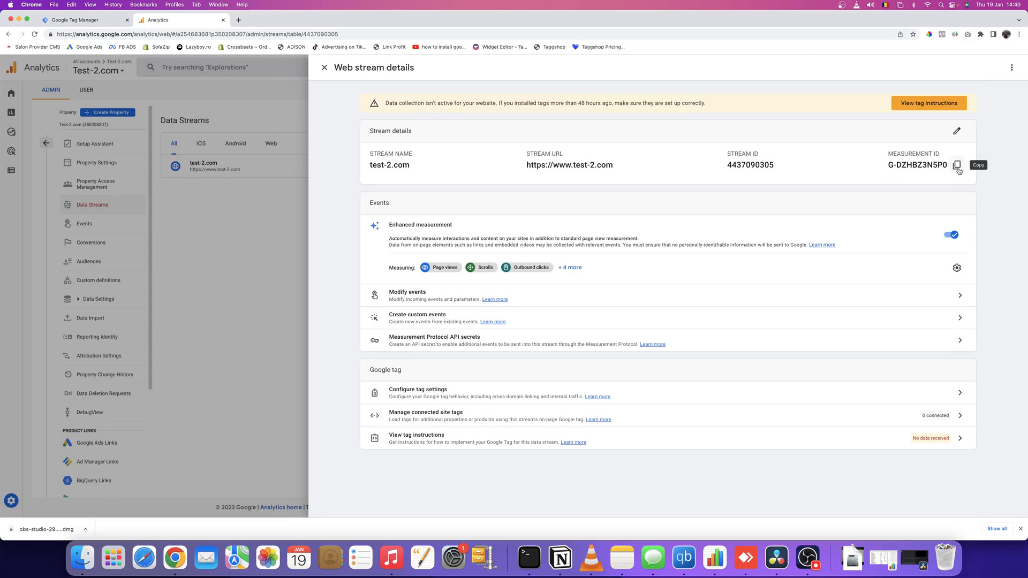
click(957, 164)
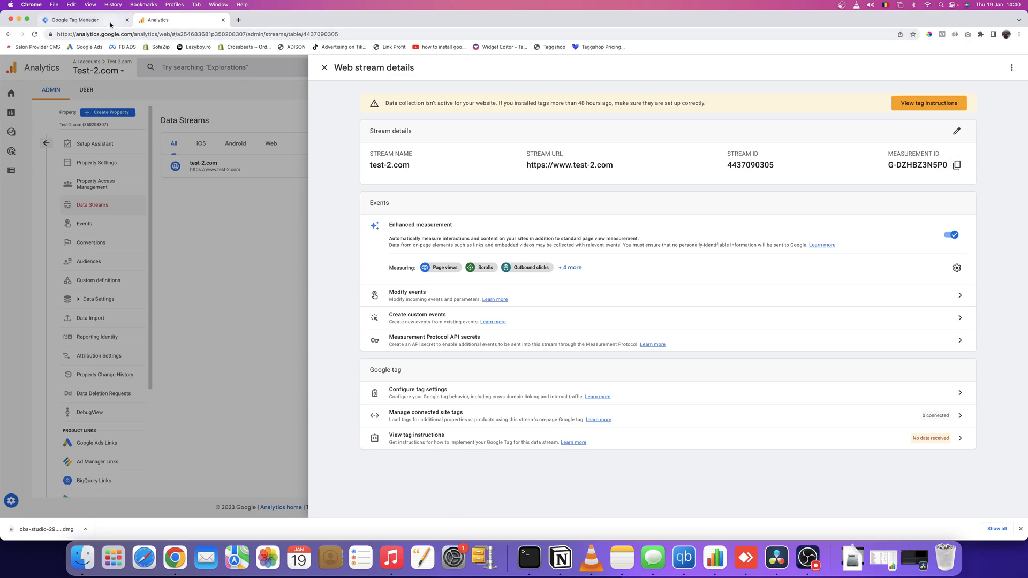
Step: Add a new Tag Manager tag named Configuration Google Analytics 4
click(74, 19)
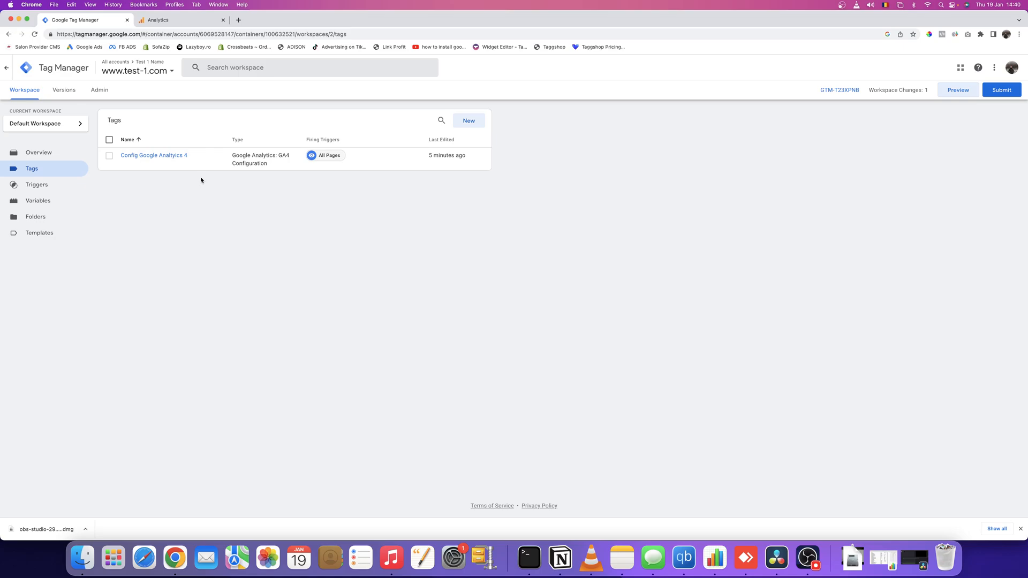
mouse_move(427, 131)
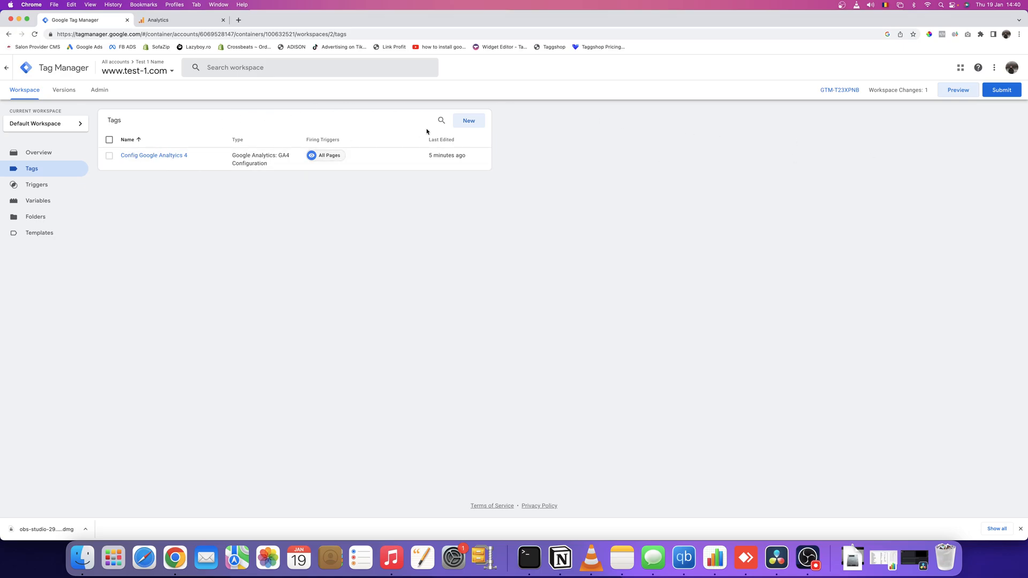
mouse_move(576, 138)
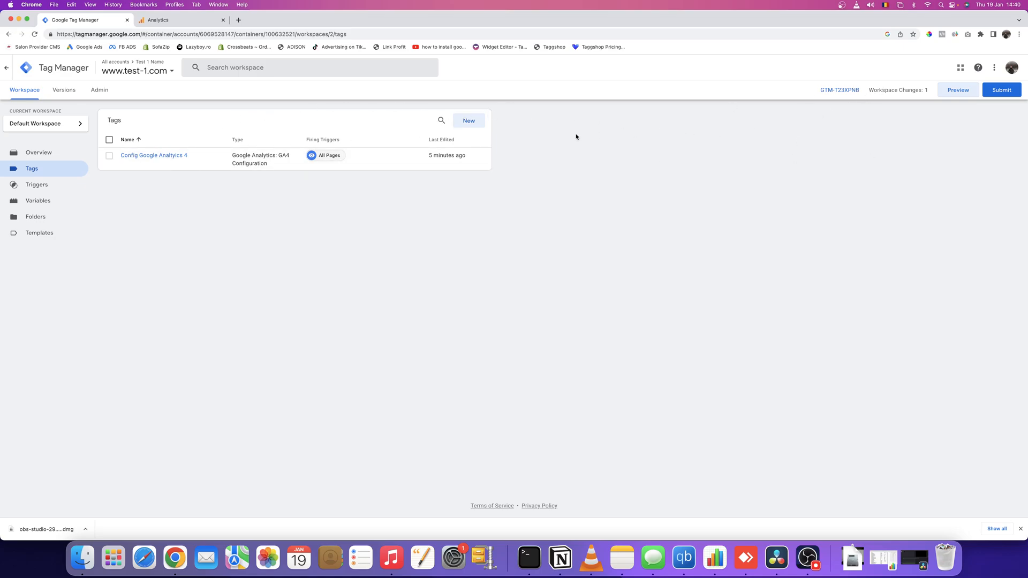
click(468, 120)
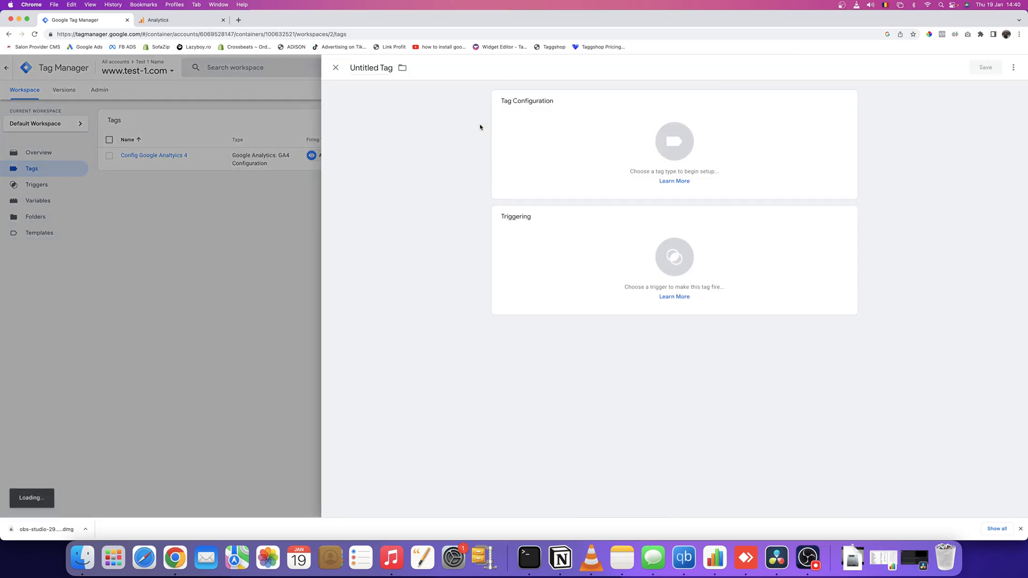
click(371, 67)
text(Configuration Google)
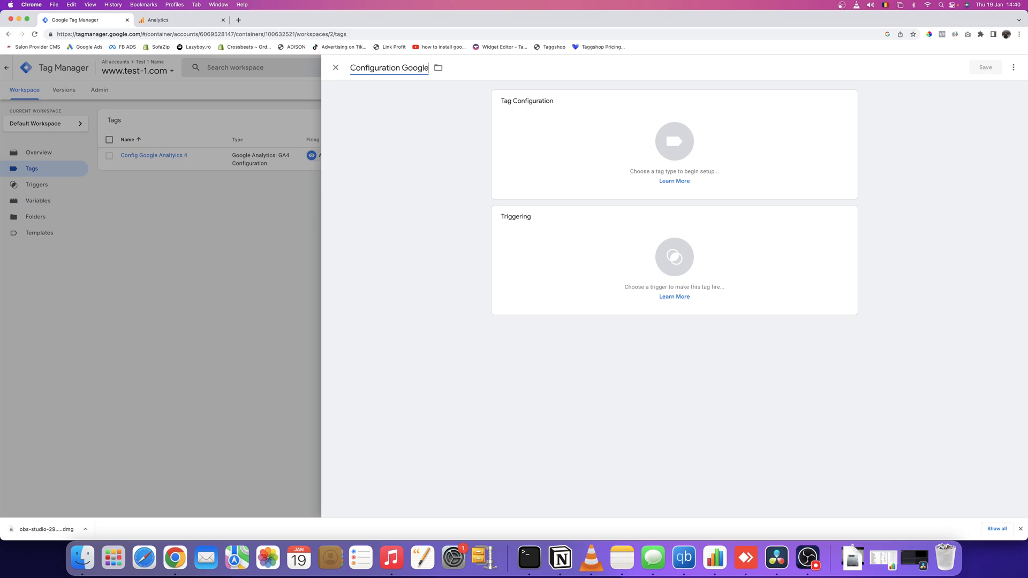
text(Analytics 4)
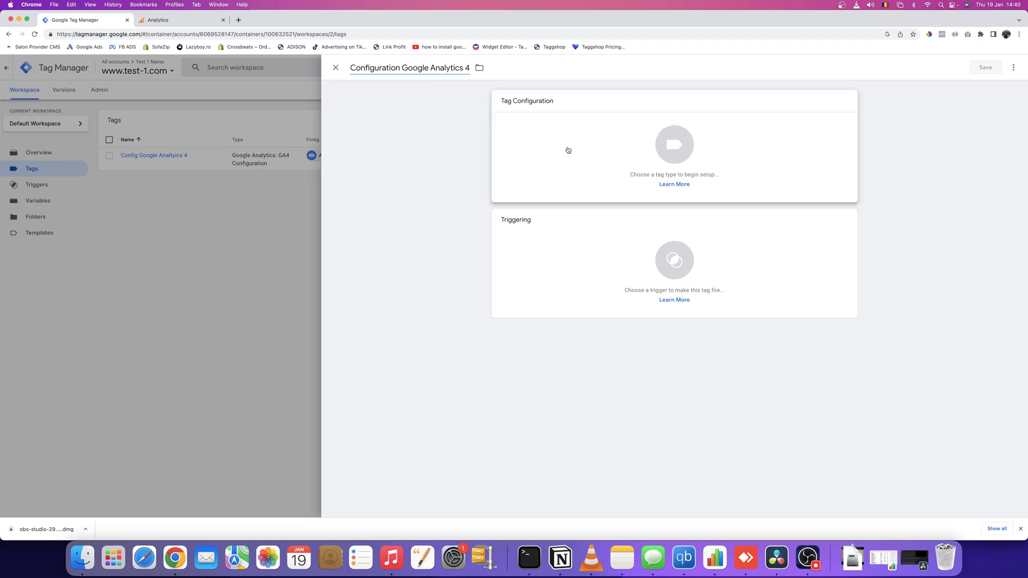
click(674, 144)
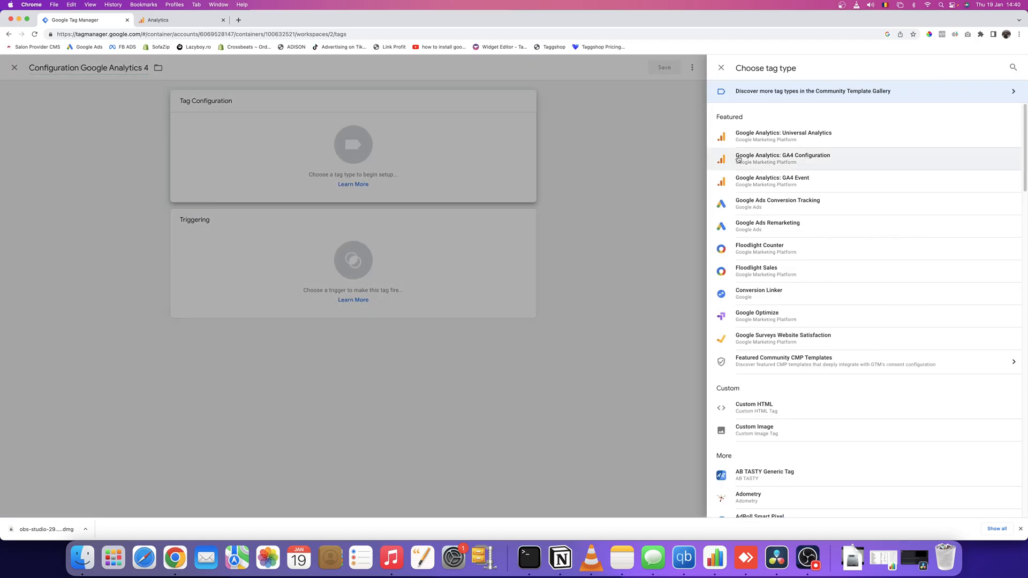
Step: Make the tag a GA4 Configuration with measurement ID G-DZHBZ3N5P0
click(783, 158)
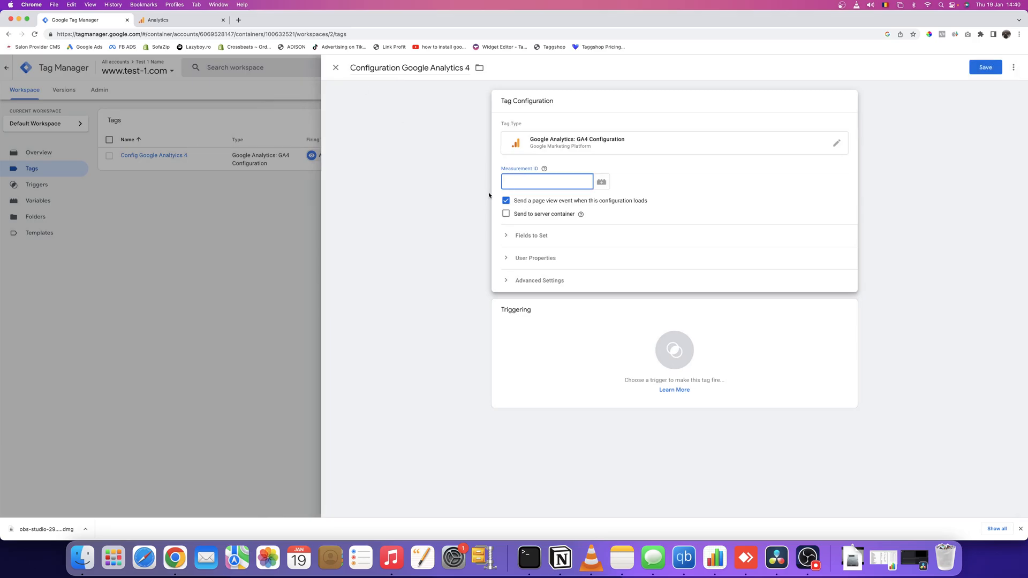
click(180, 20)
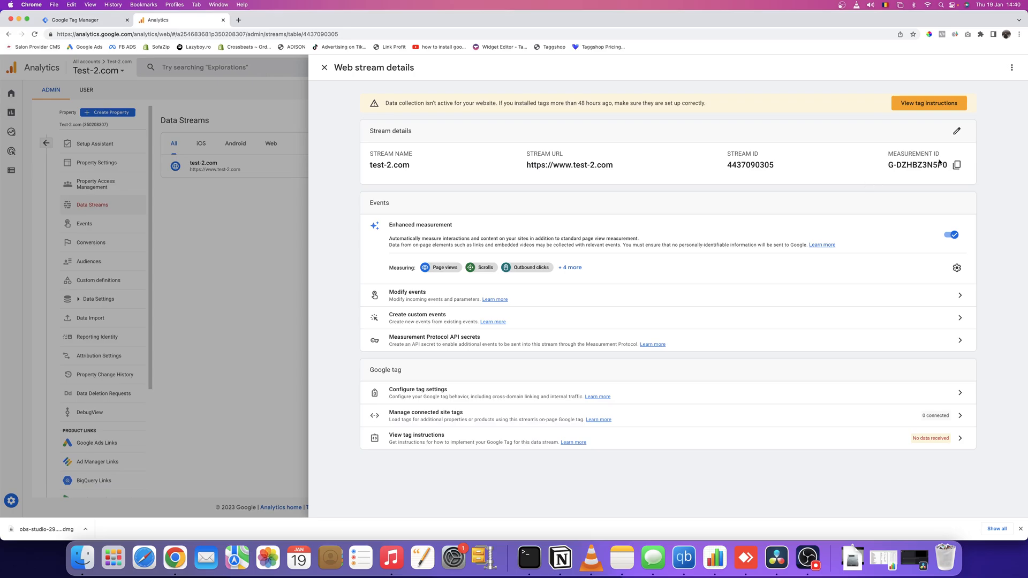
click(82, 19)
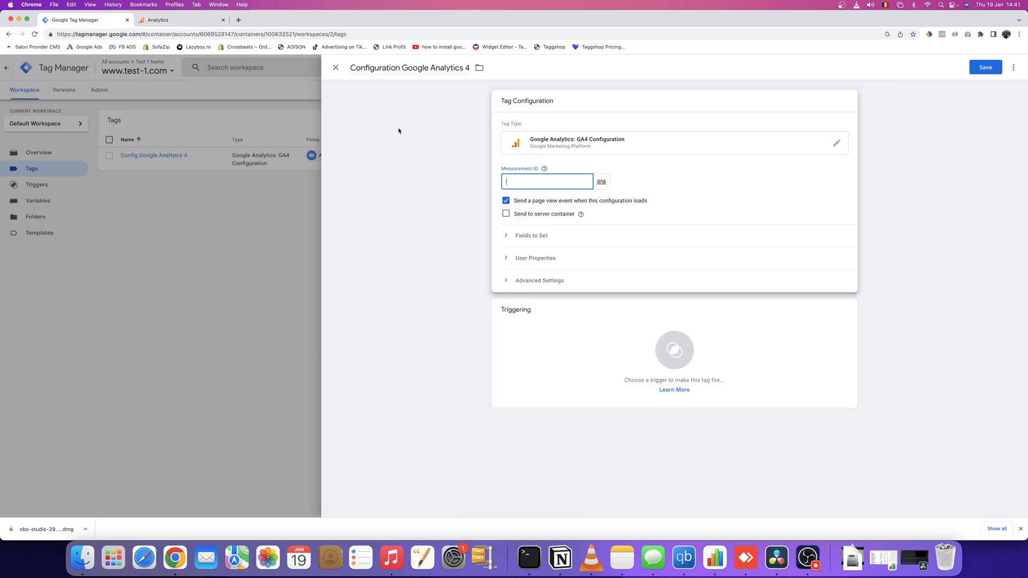
text(G-DZHBZ3N5P0)
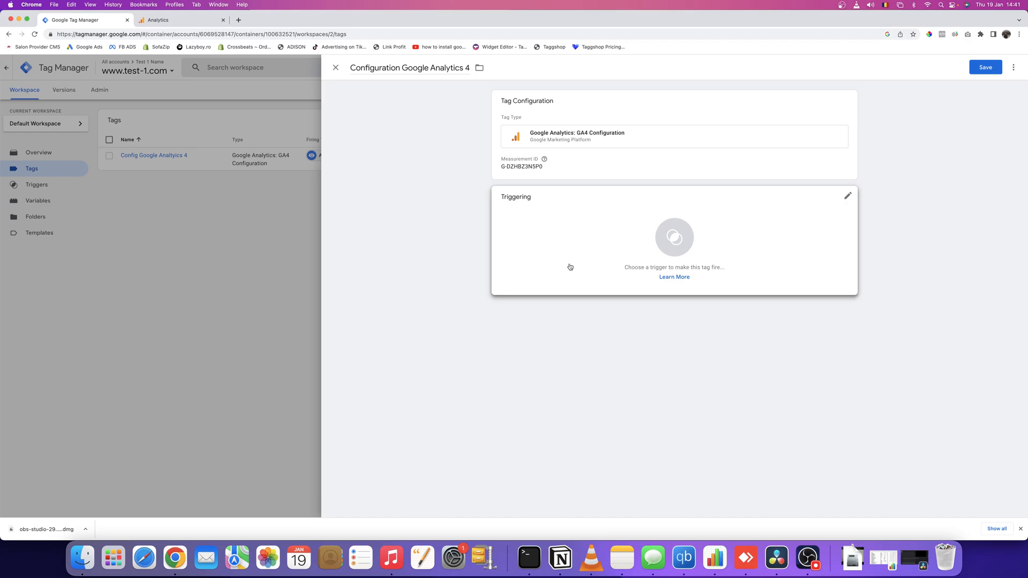
Step: Set the tag to fire on All Pages, save it, and begin submitting changes
click(848, 196)
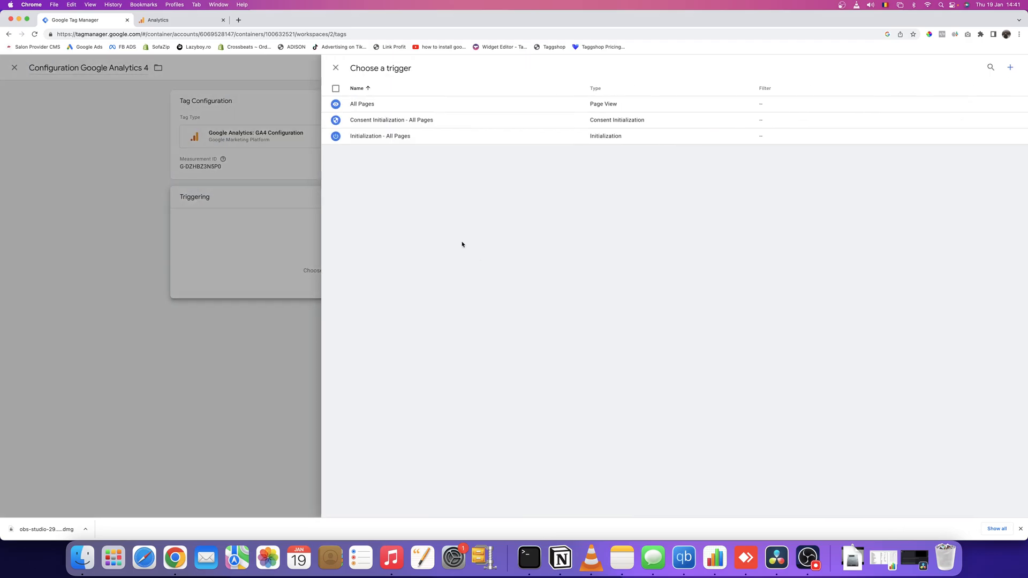
mouse_move(382, 106)
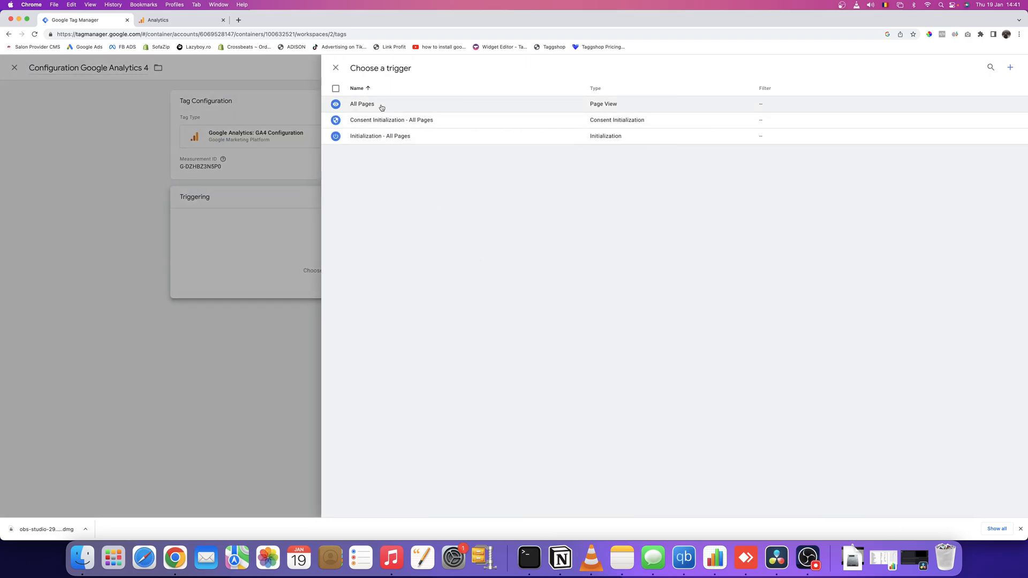
mouse_move(564, 110)
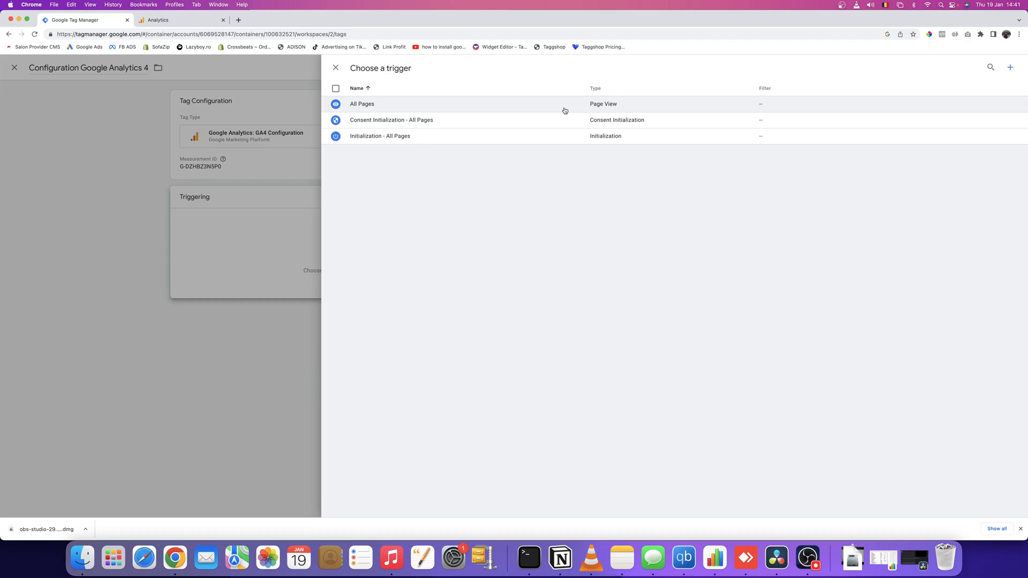
click(362, 104)
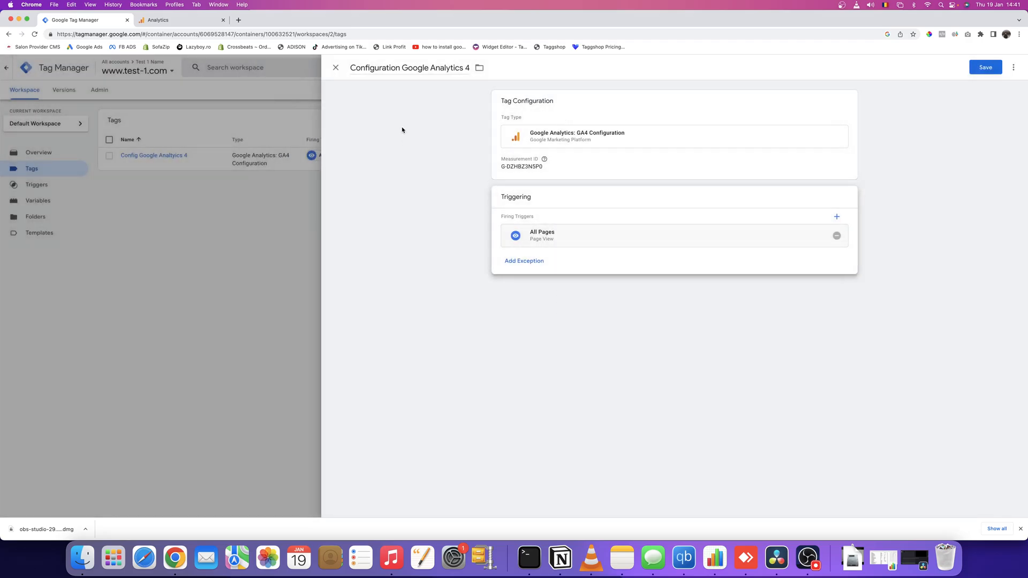
click(984, 67)
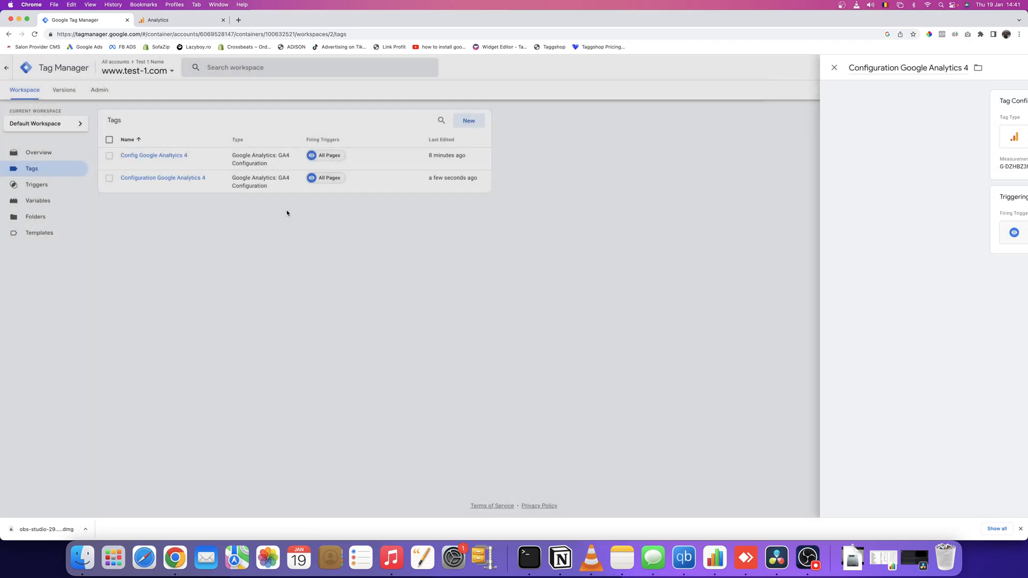
click(834, 68)
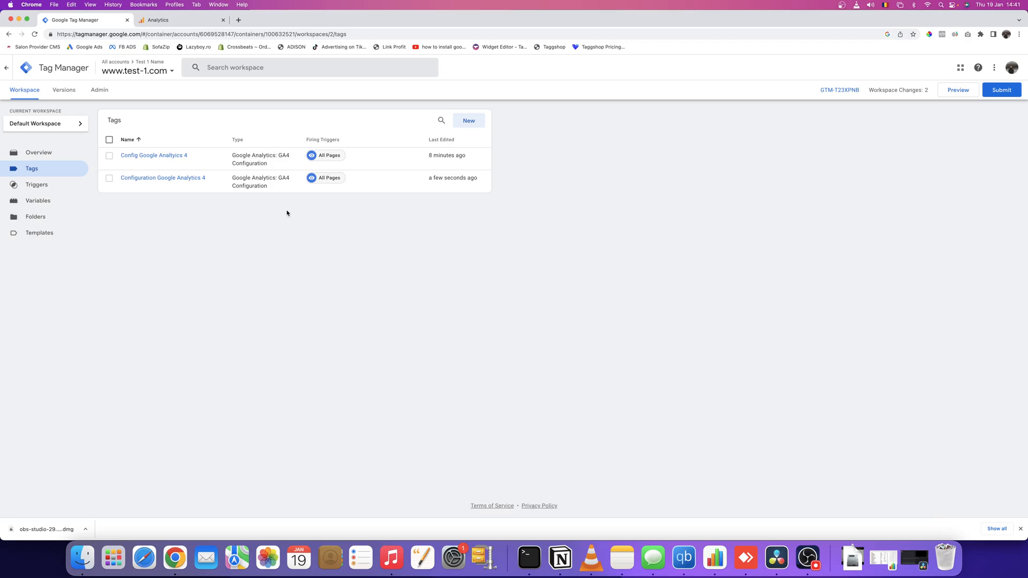
click(1002, 90)
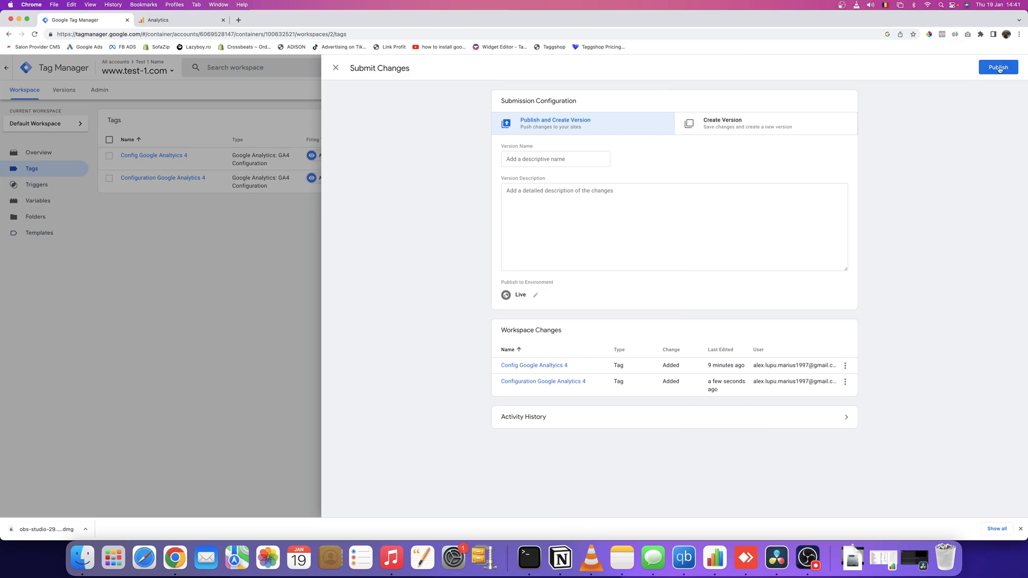
Step: Publish Version 2 without a version description and return to Google Analytics
click(998, 67)
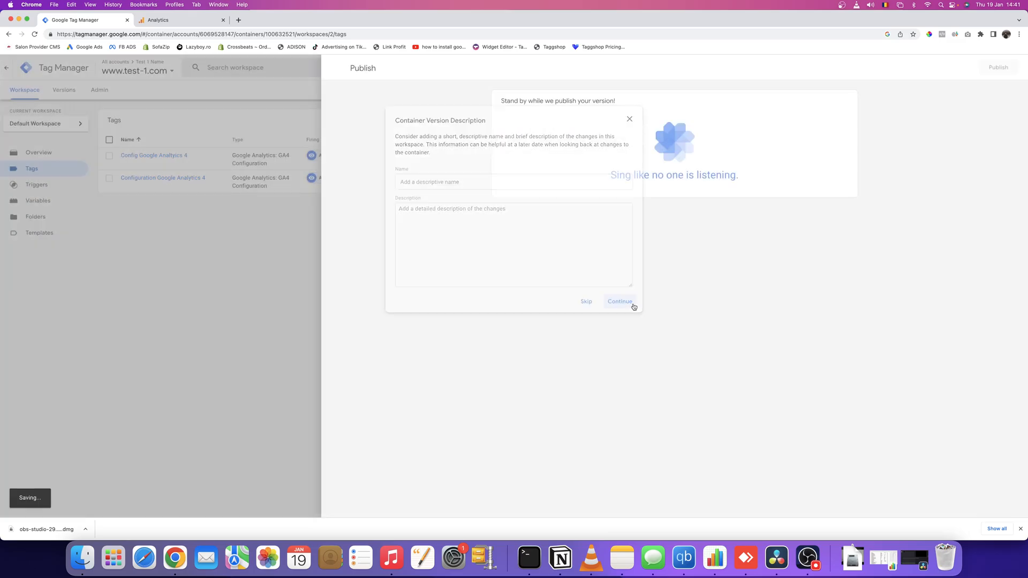
click(619, 301)
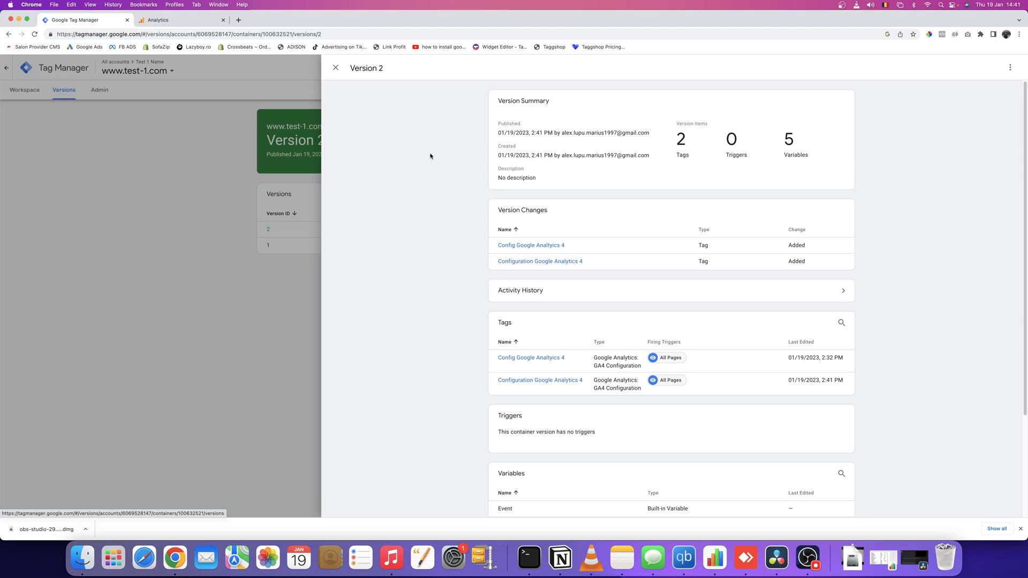
mouse_move(284, 71)
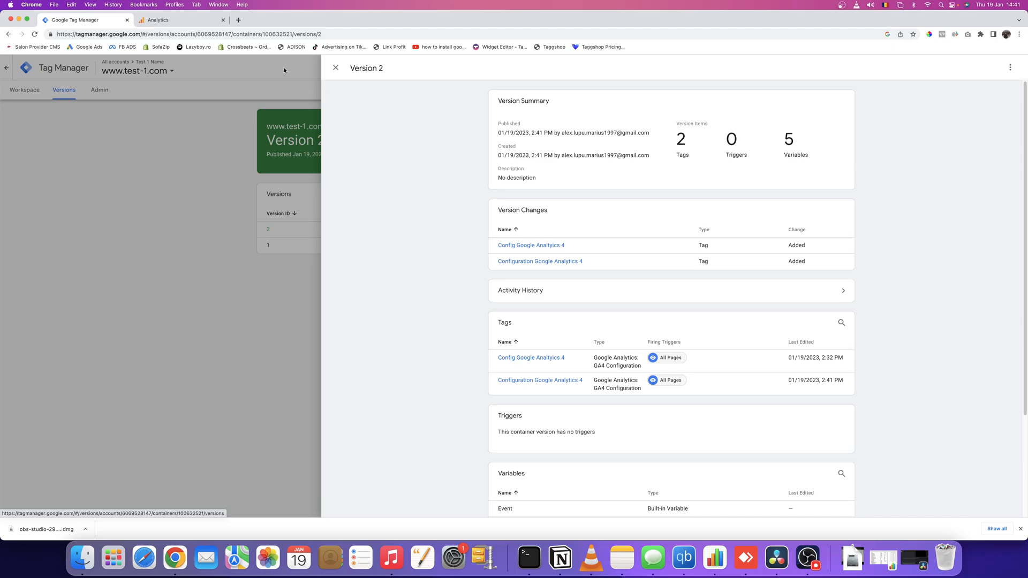
click(180, 20)
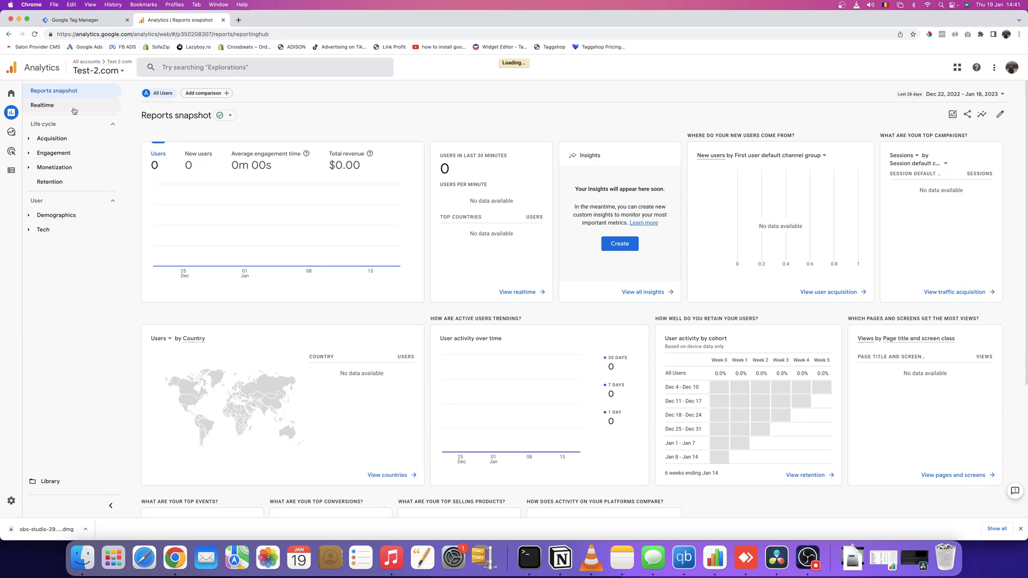
Step: Open the Realtime report for the Test-2.com property
click(42, 105)
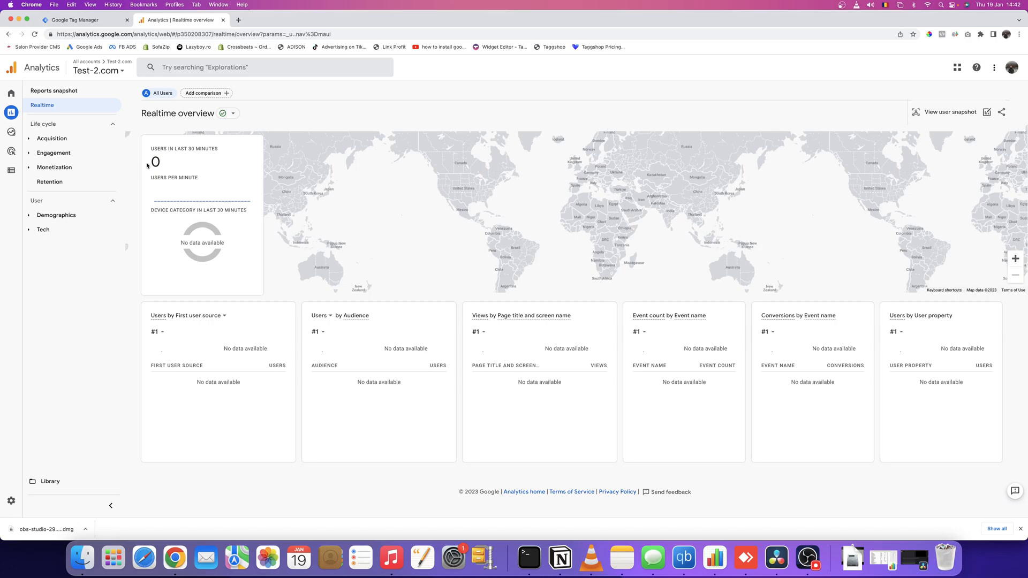
mouse_move(146, 166)
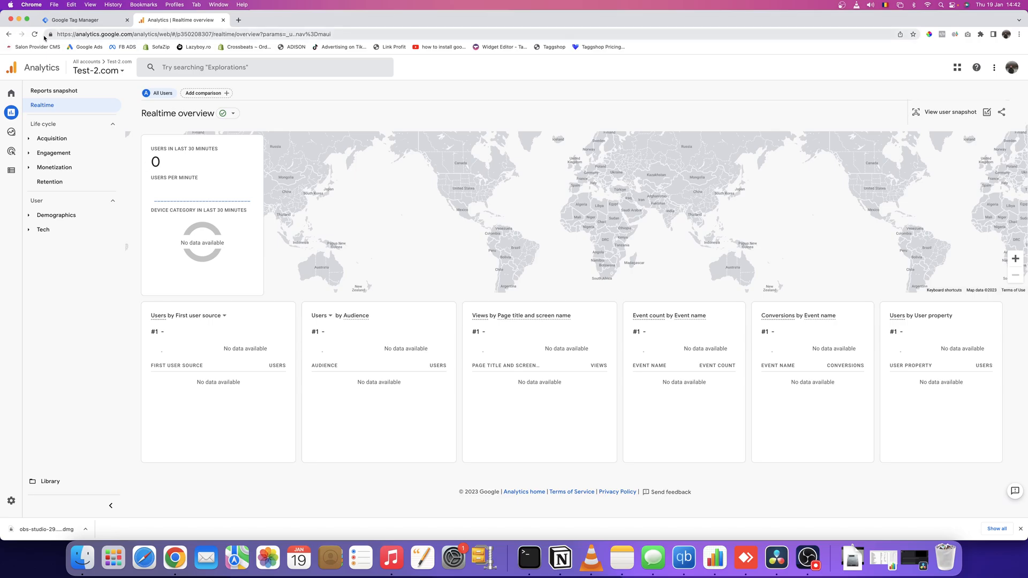
mouse_move(353, 195)
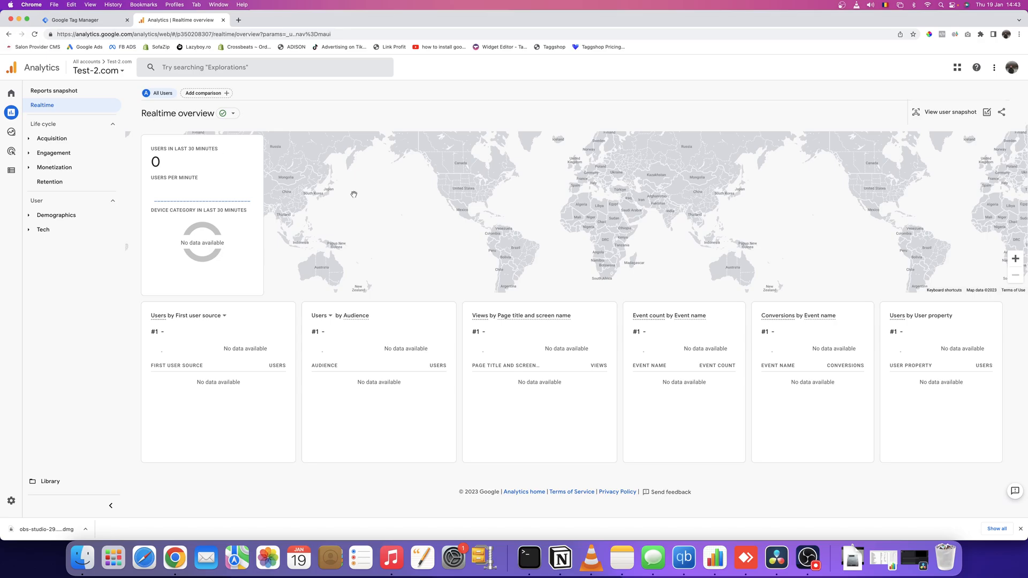